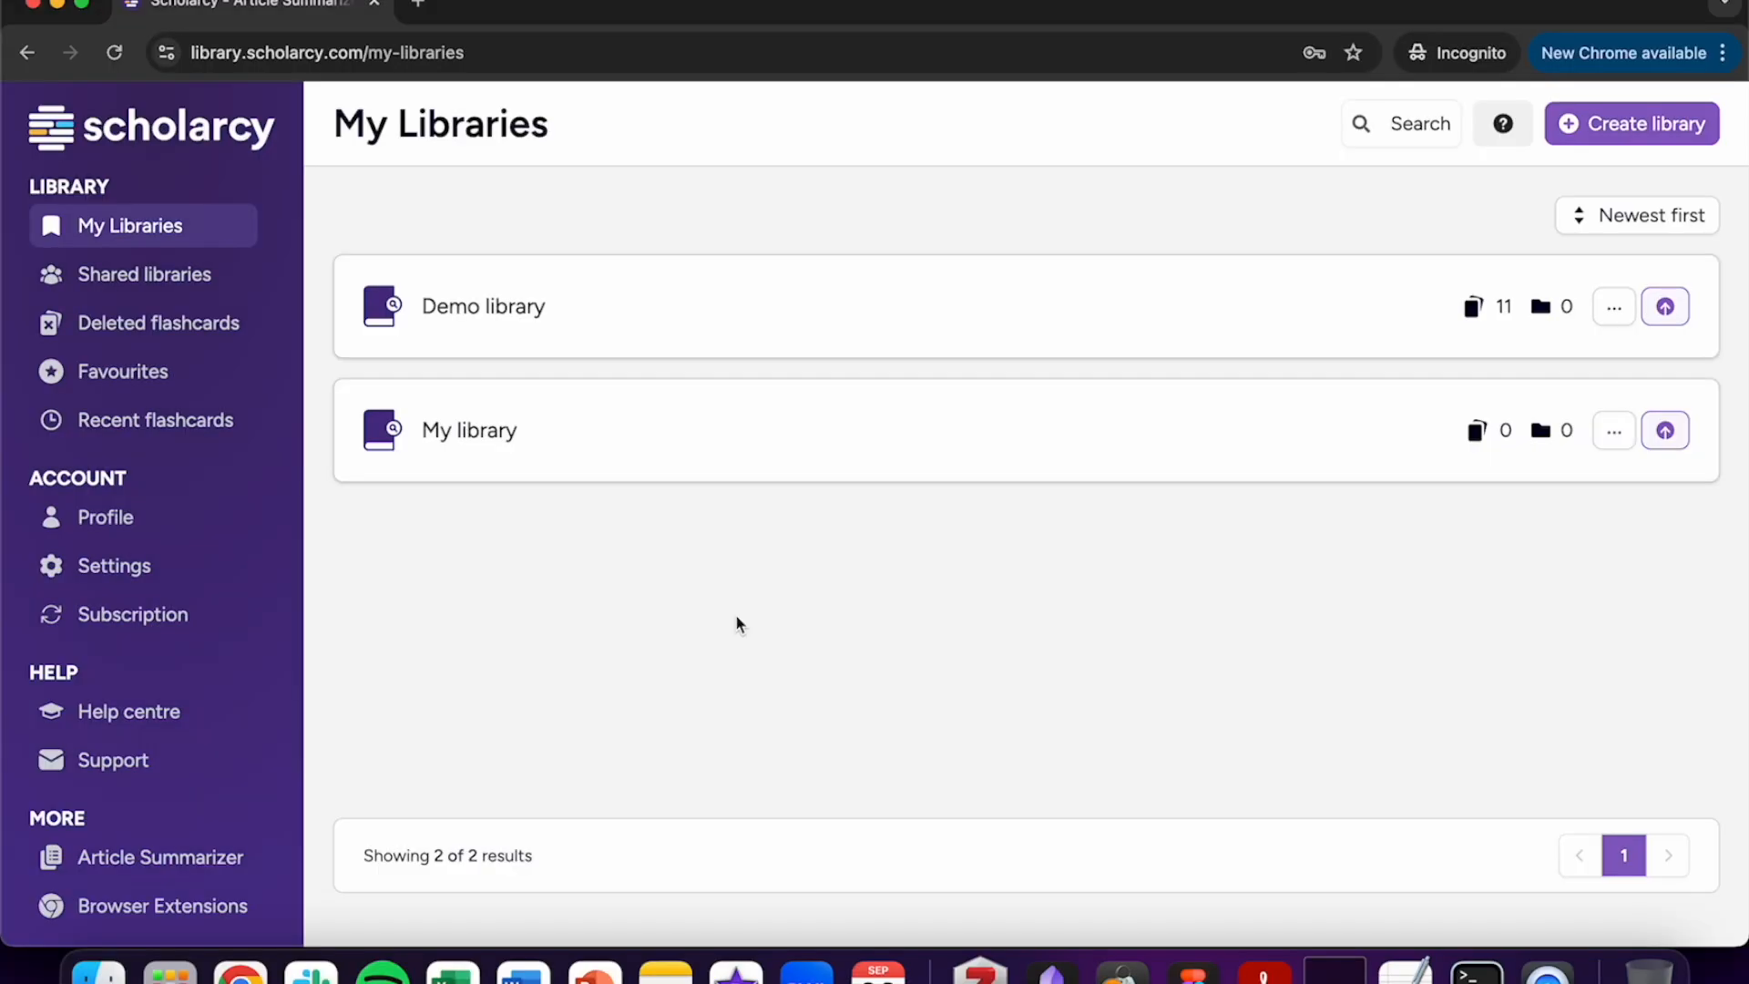
{"action": "mouse_move", "coordinate": [145, 543]}
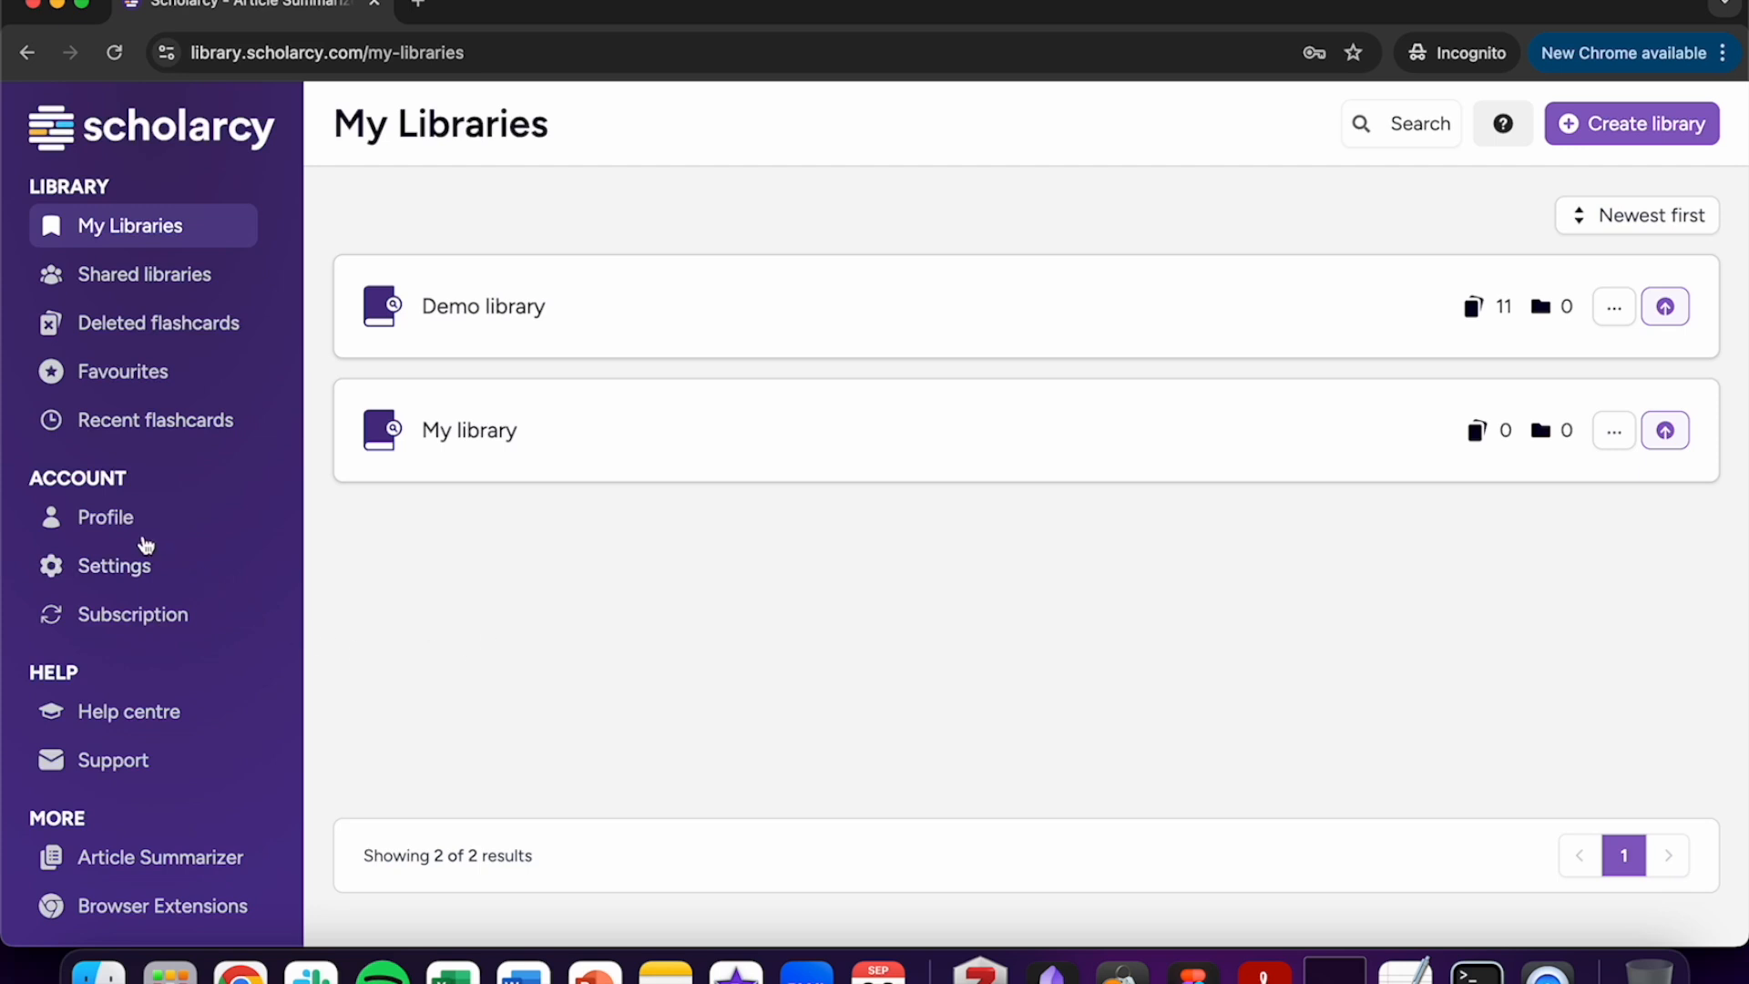
Show the Zotero configuration section of the Scholarcy profile page.
{"action": "left_click", "coordinate": [105, 518]}
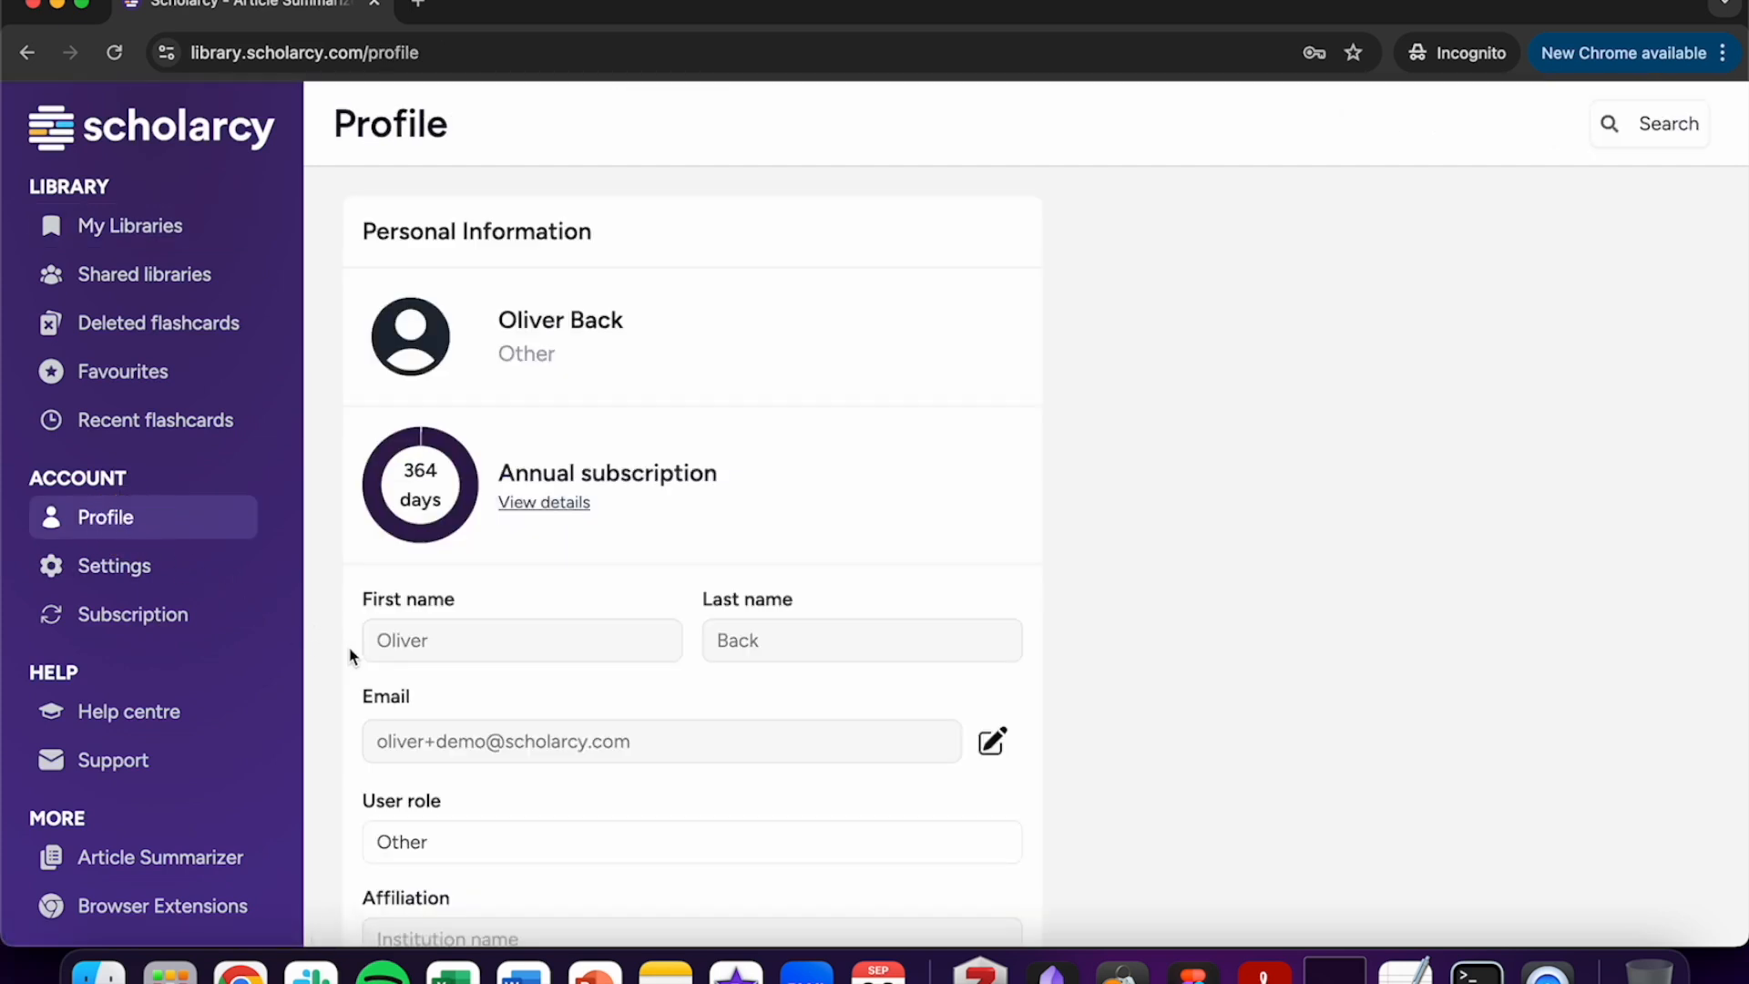
{"action": "scroll", "scroll_direction": "down", "scroll_amount": 3}
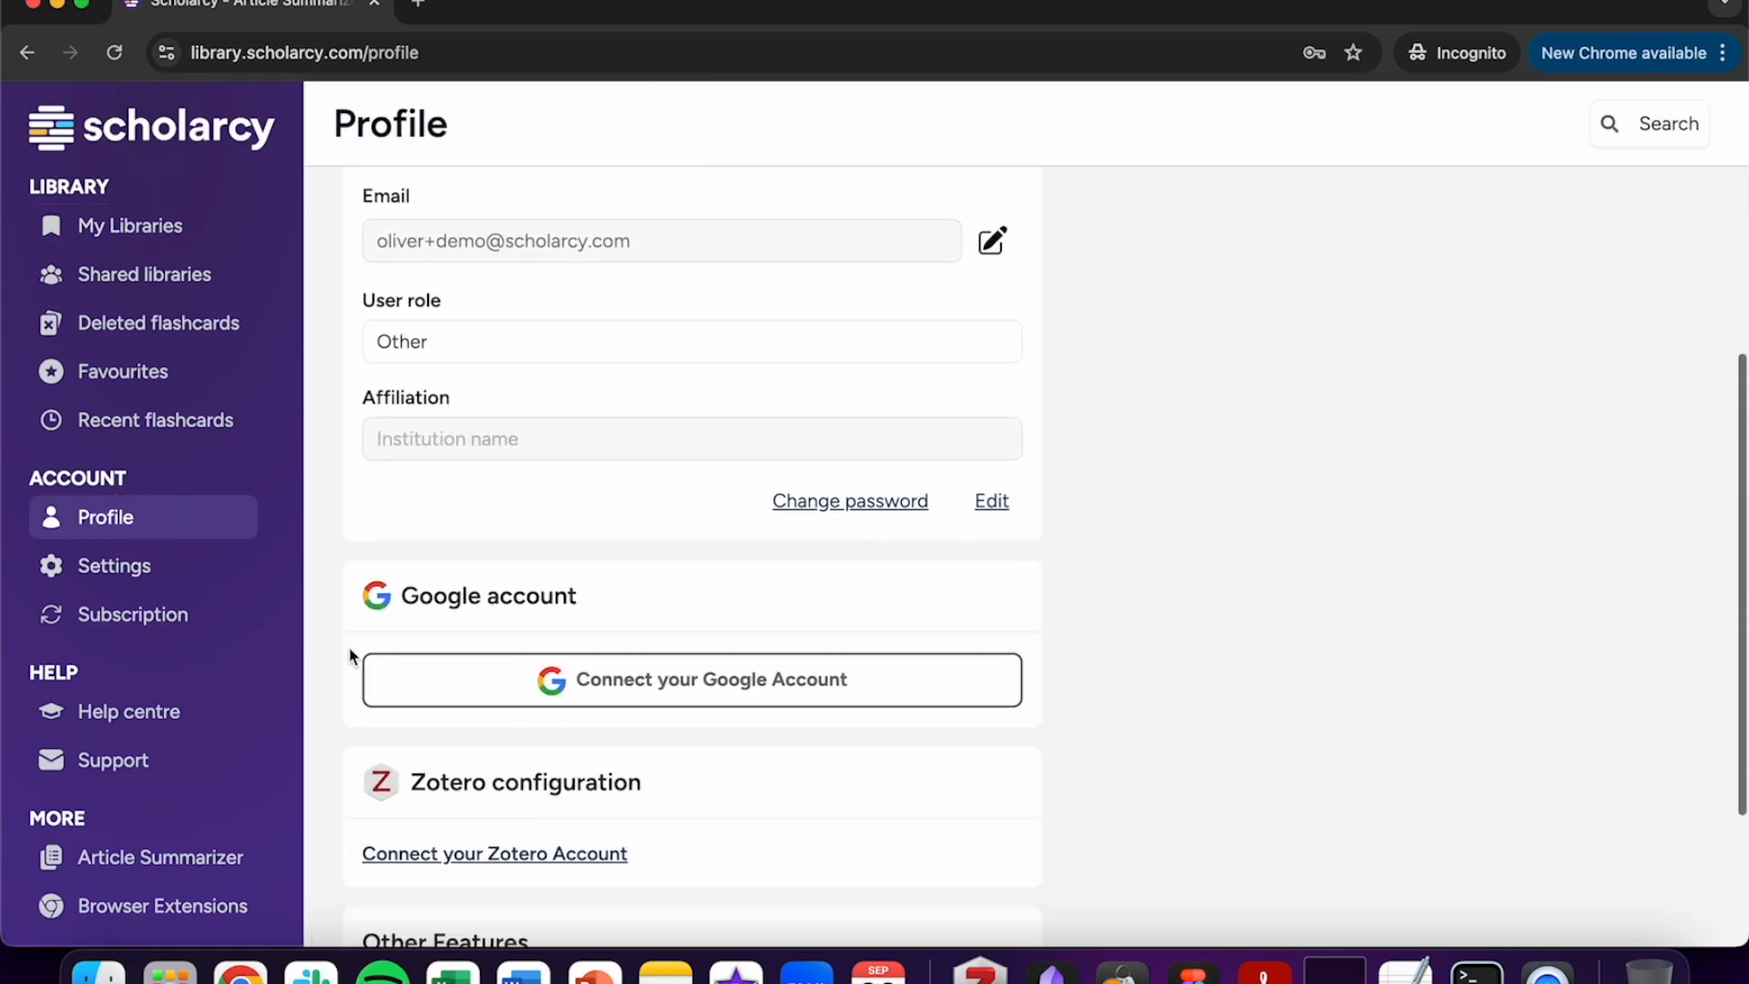
{"action": "scroll", "scroll_direction": "down", "scroll_amount": 3}
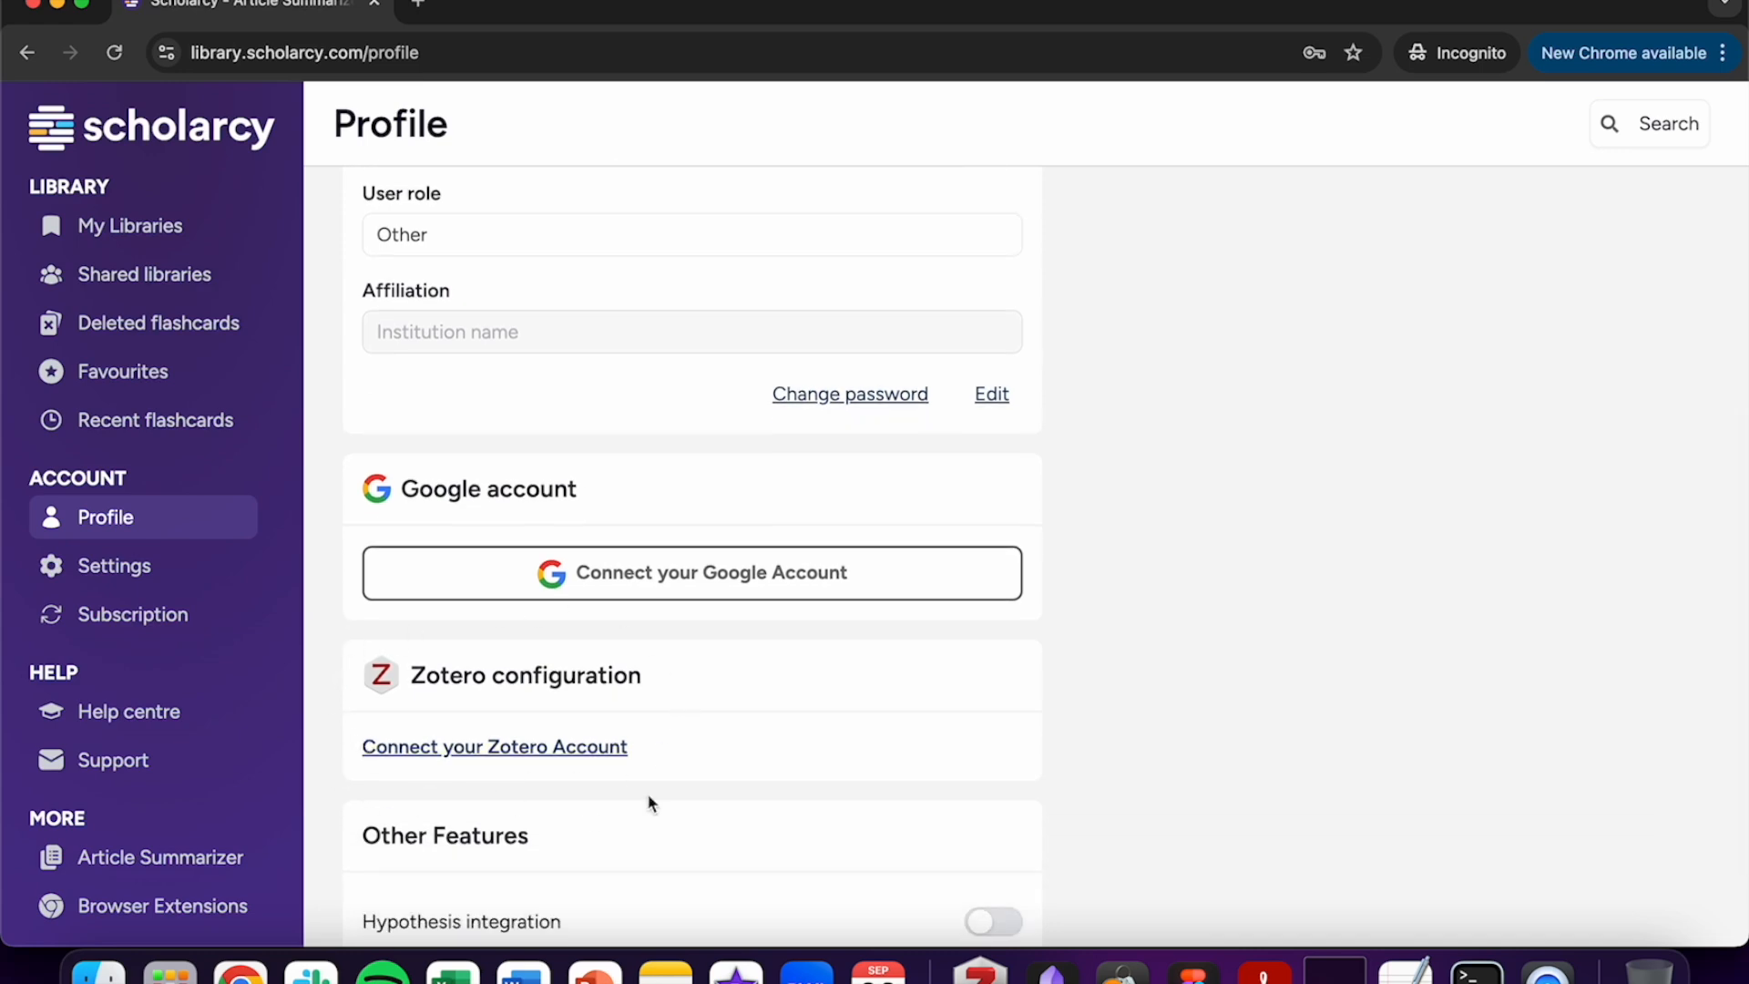
{"action": "mouse_move", "coordinate": [512, 760]}
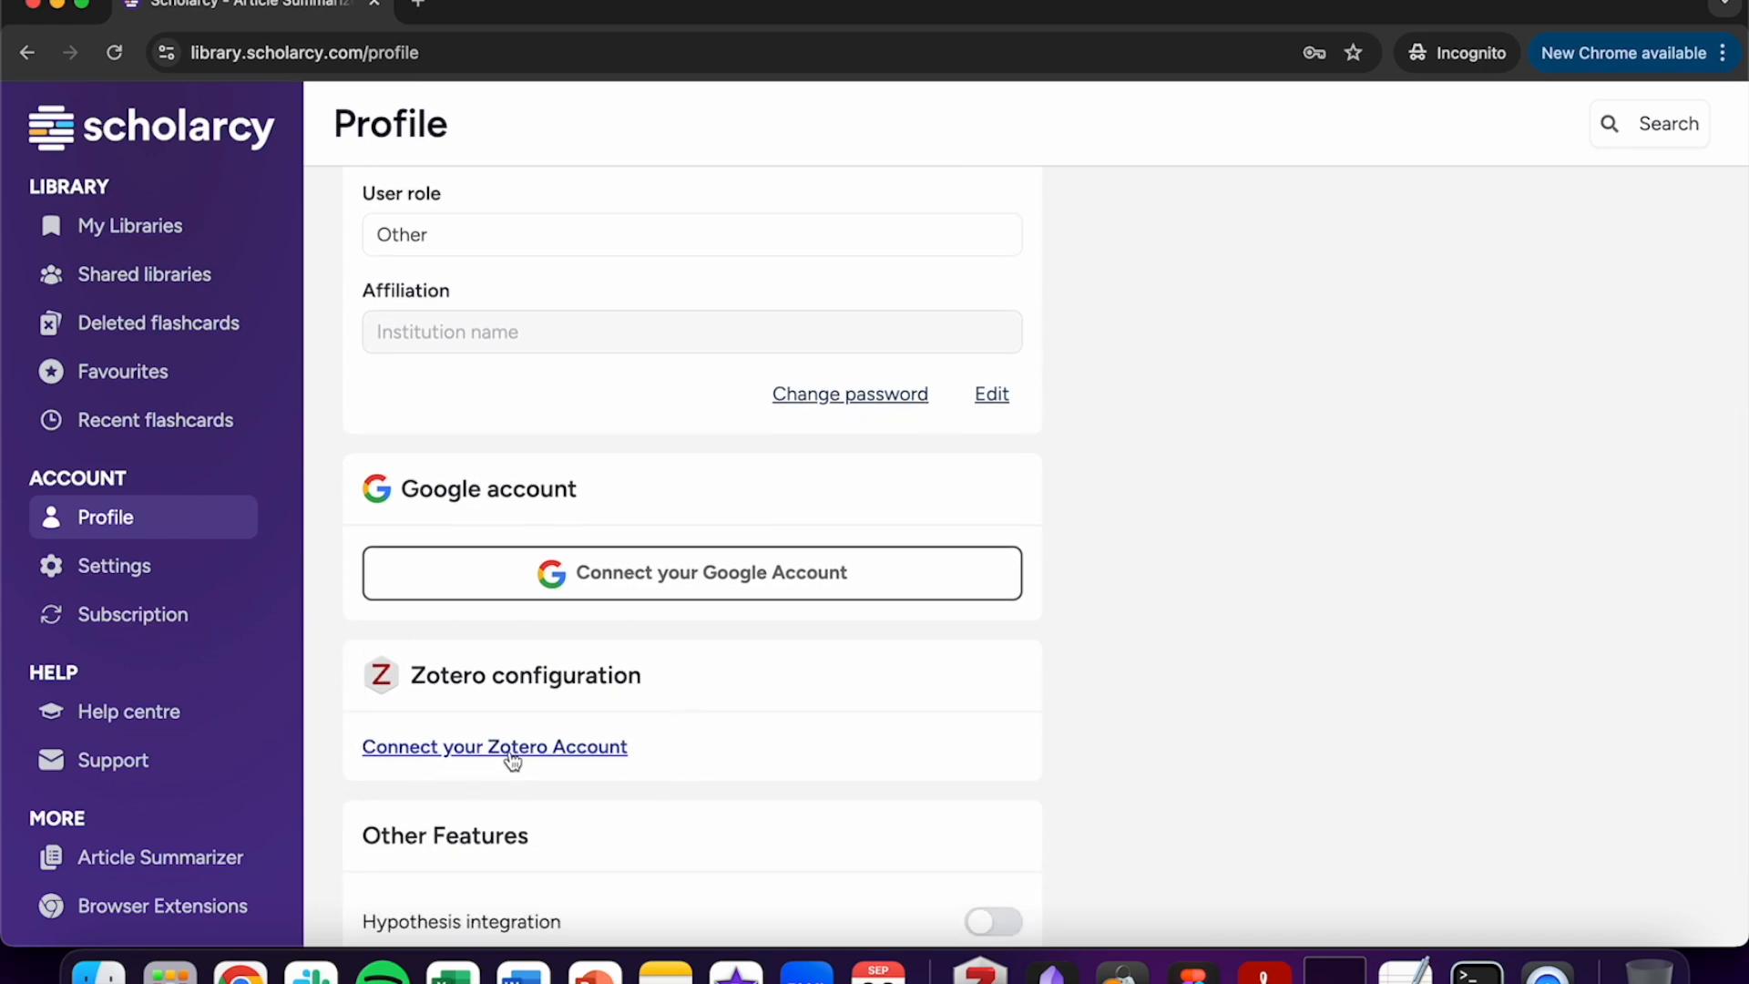
Start the Zotero connection and sign in to Zotero with the saved credentials.
{"action": "left_click", "coordinate": [493, 747]}
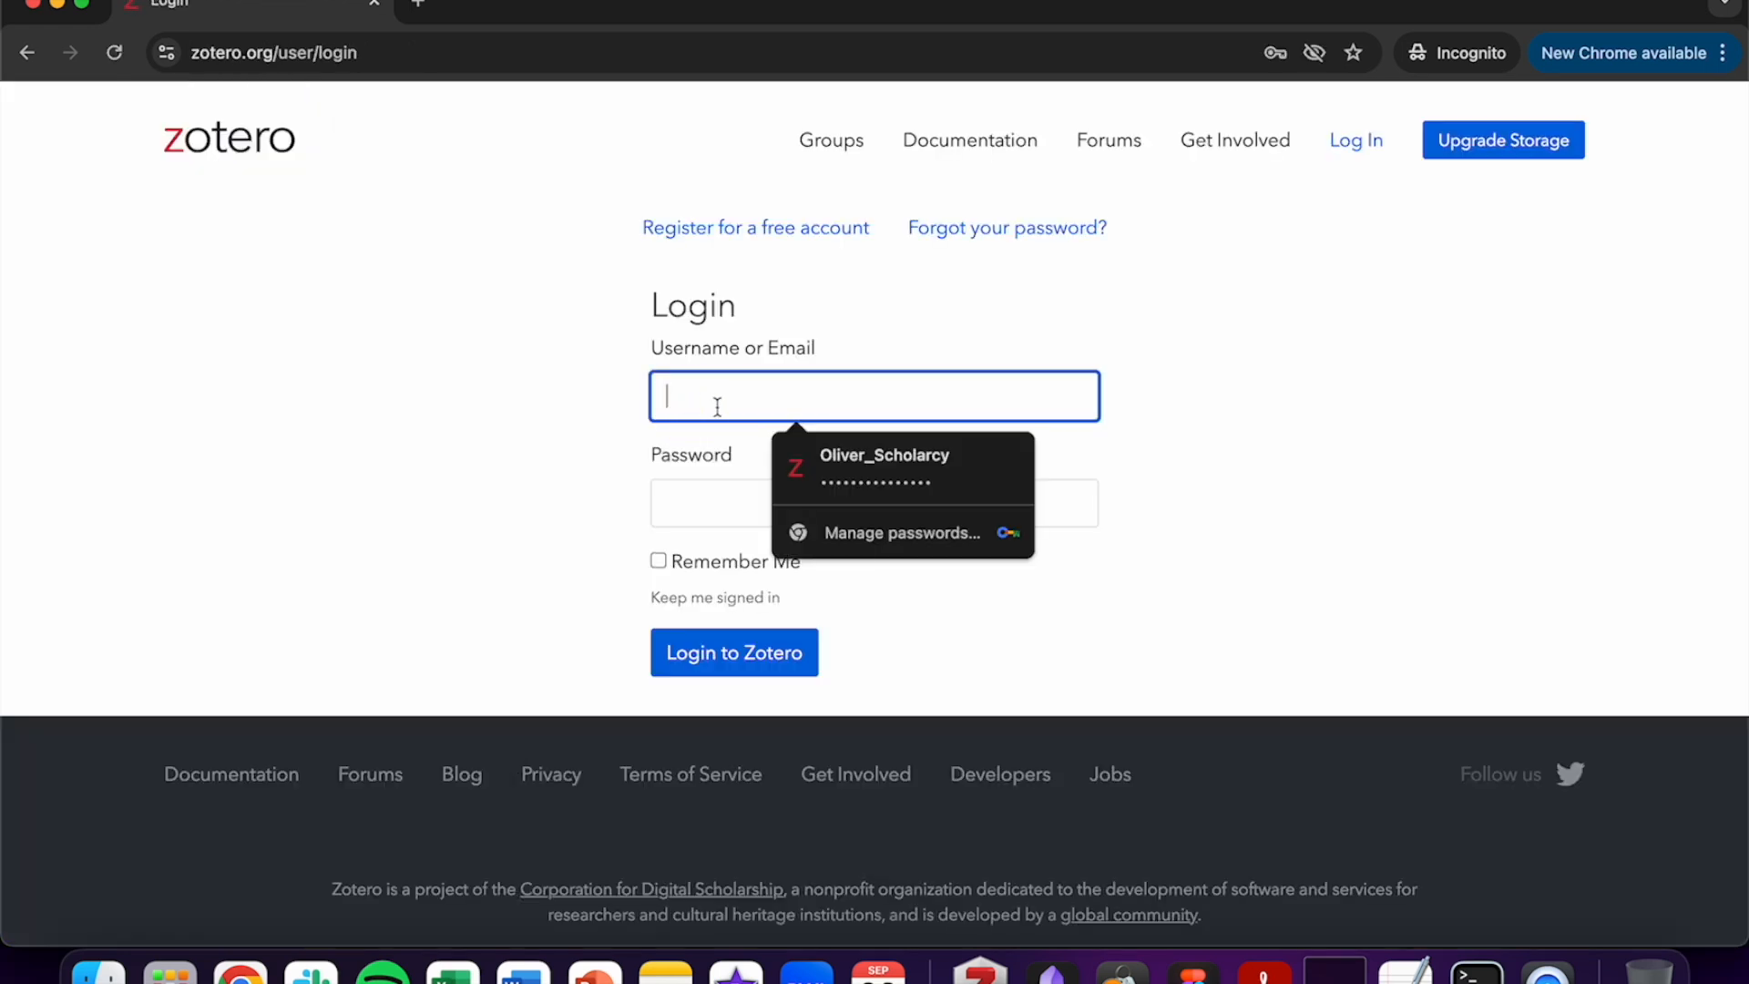
{"action": "left_click", "coordinate": [885, 467]}
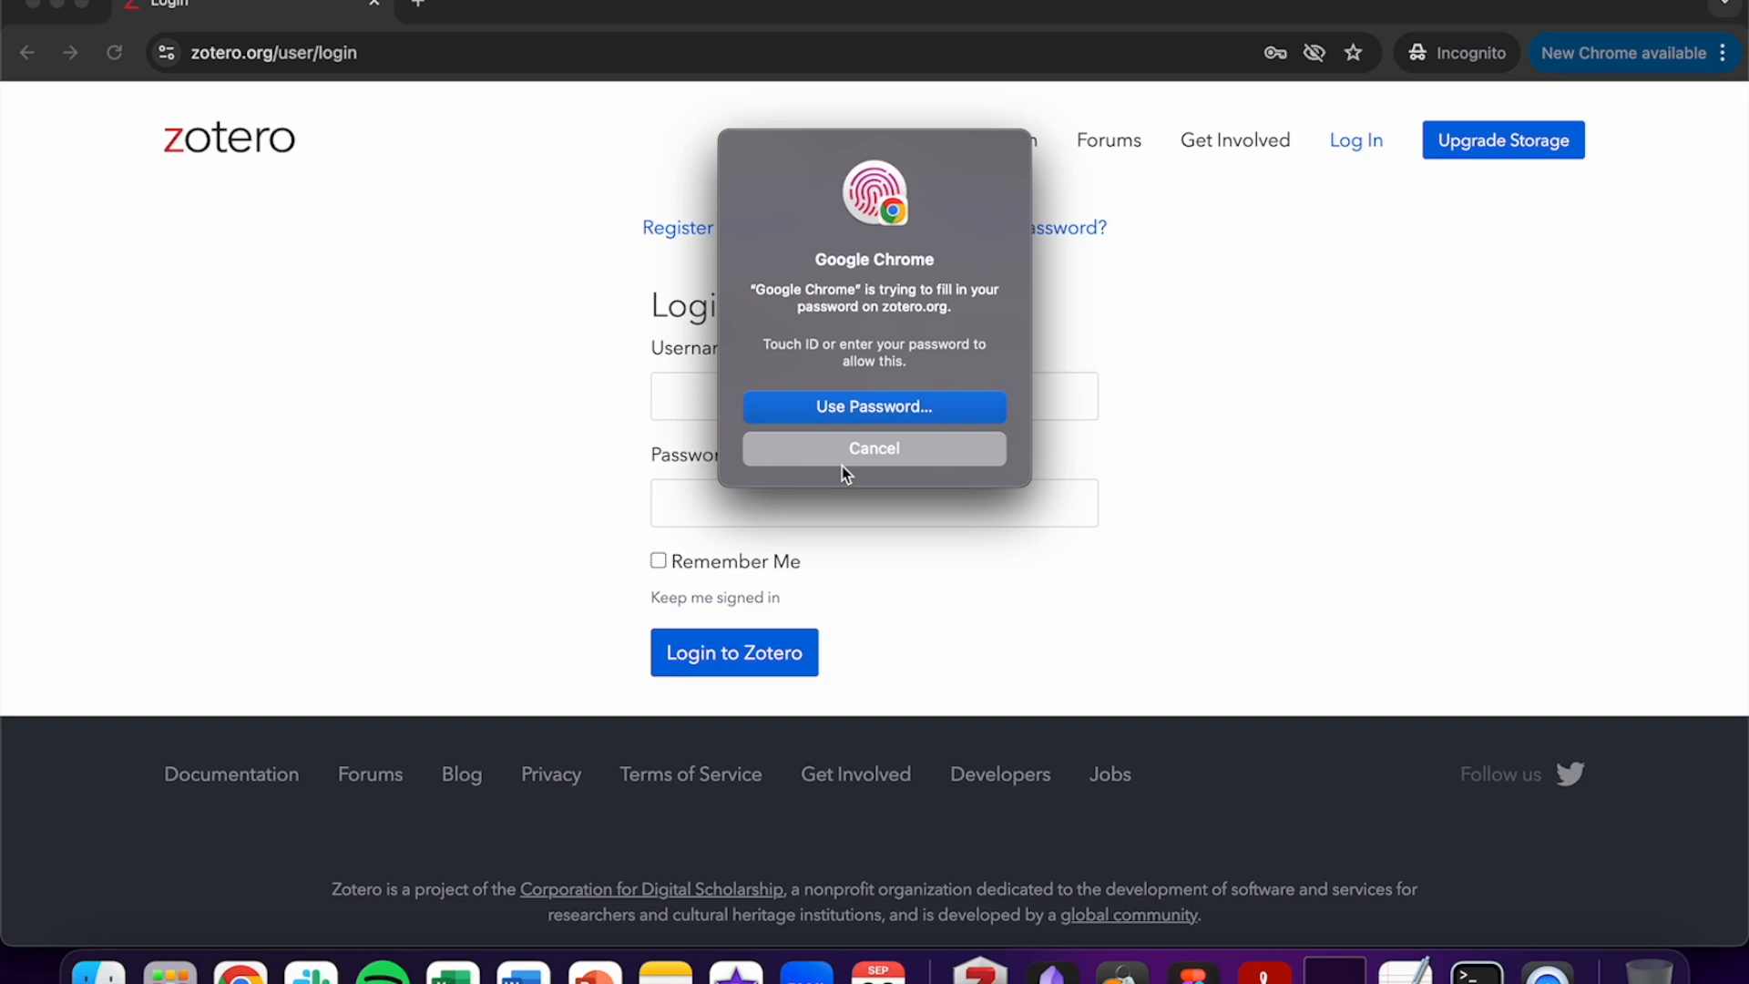
{"action": "left_click", "coordinate": [875, 448]}
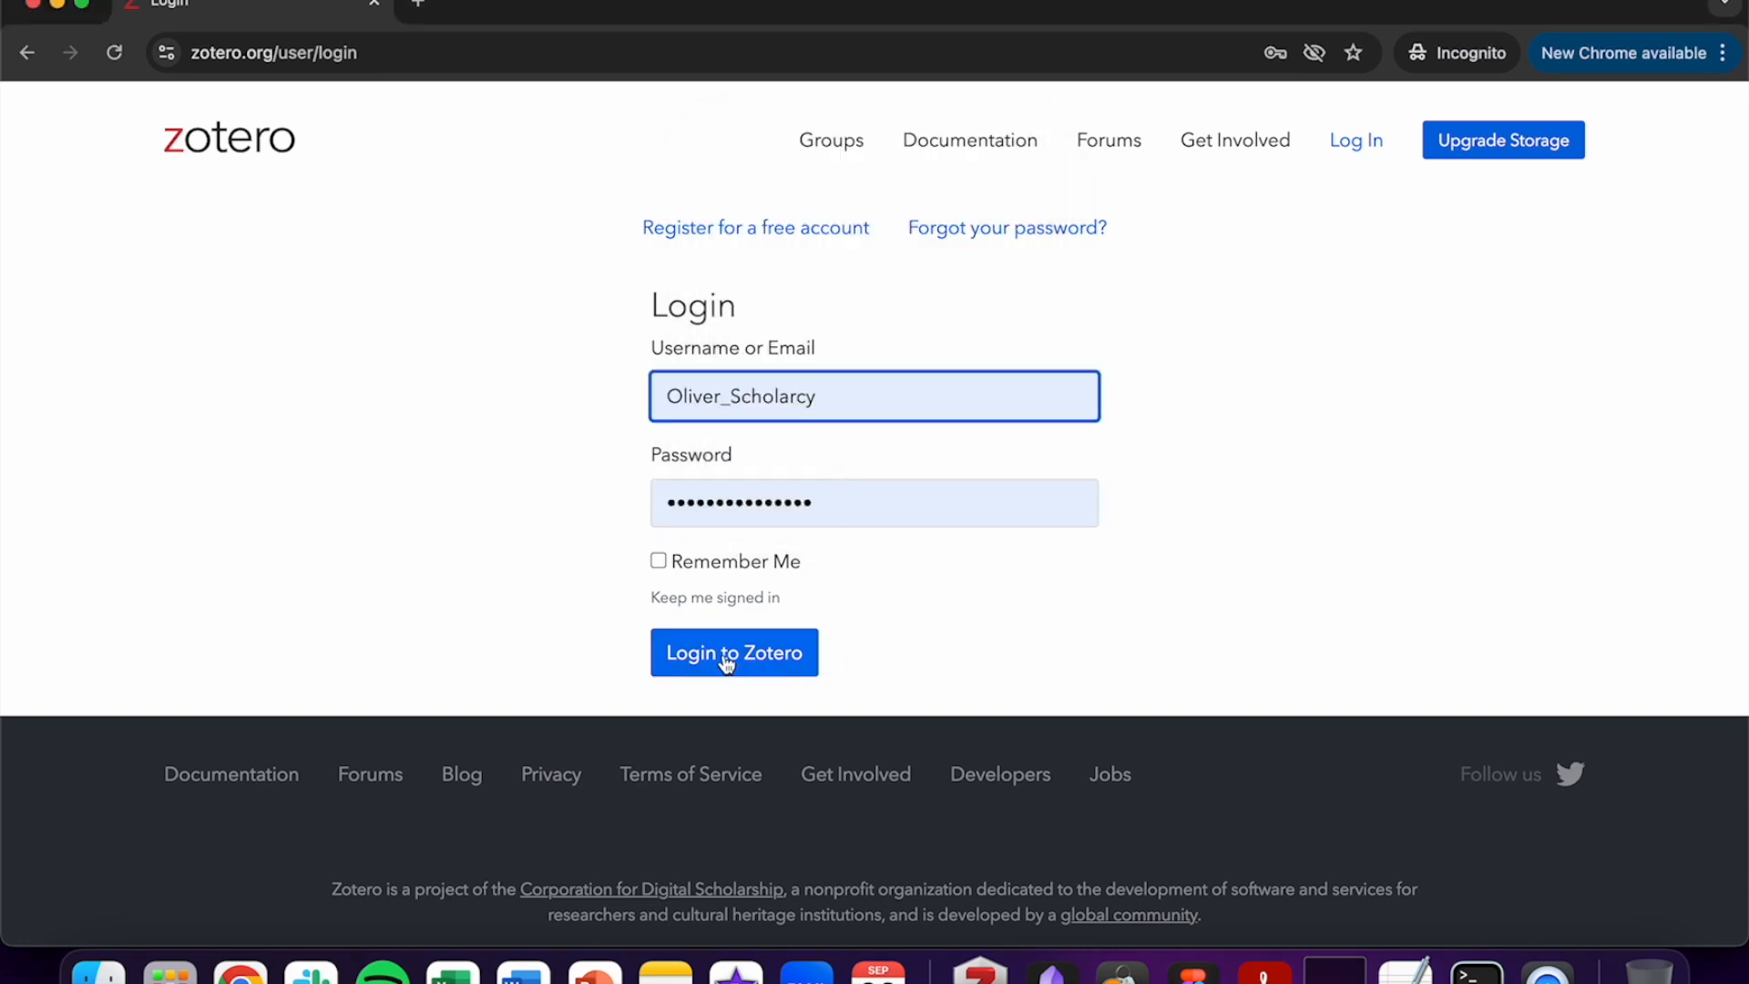
{"action": "left_click", "coordinate": [734, 653]}
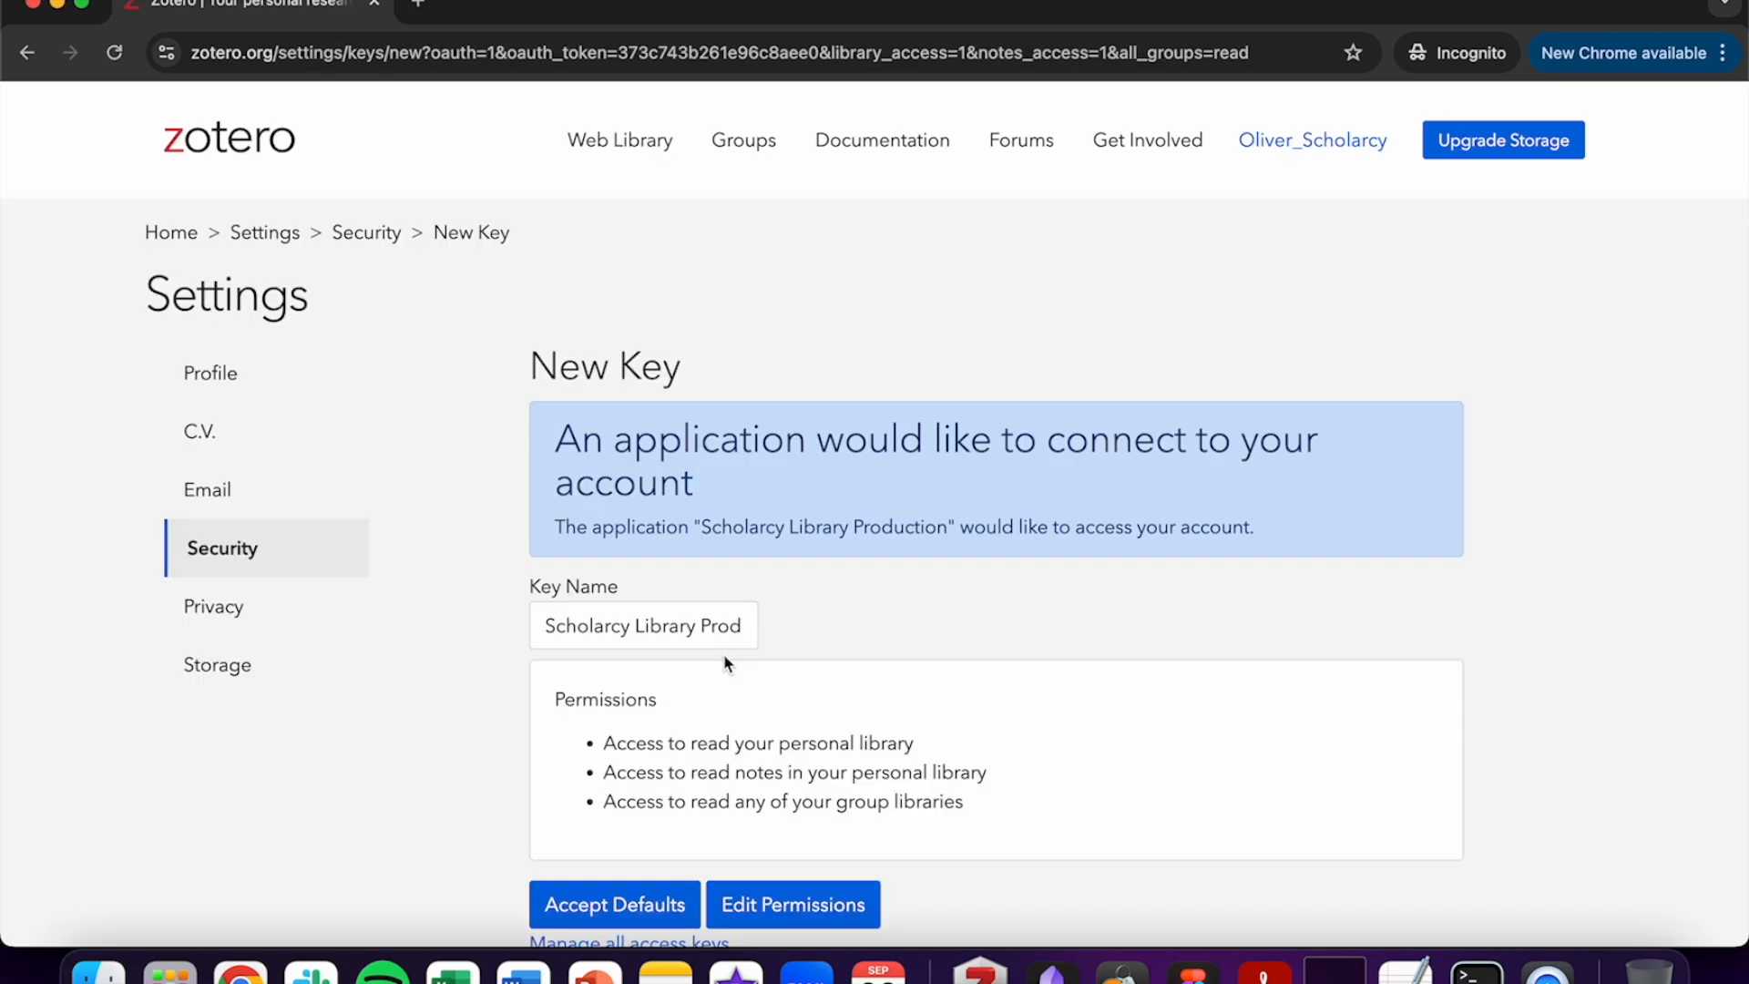
Accept the default read permissions so the profile shows Zotero connected, then return to My Libraries.
{"action": "scroll", "scroll_direction": "down", "scroll_amount": 3}
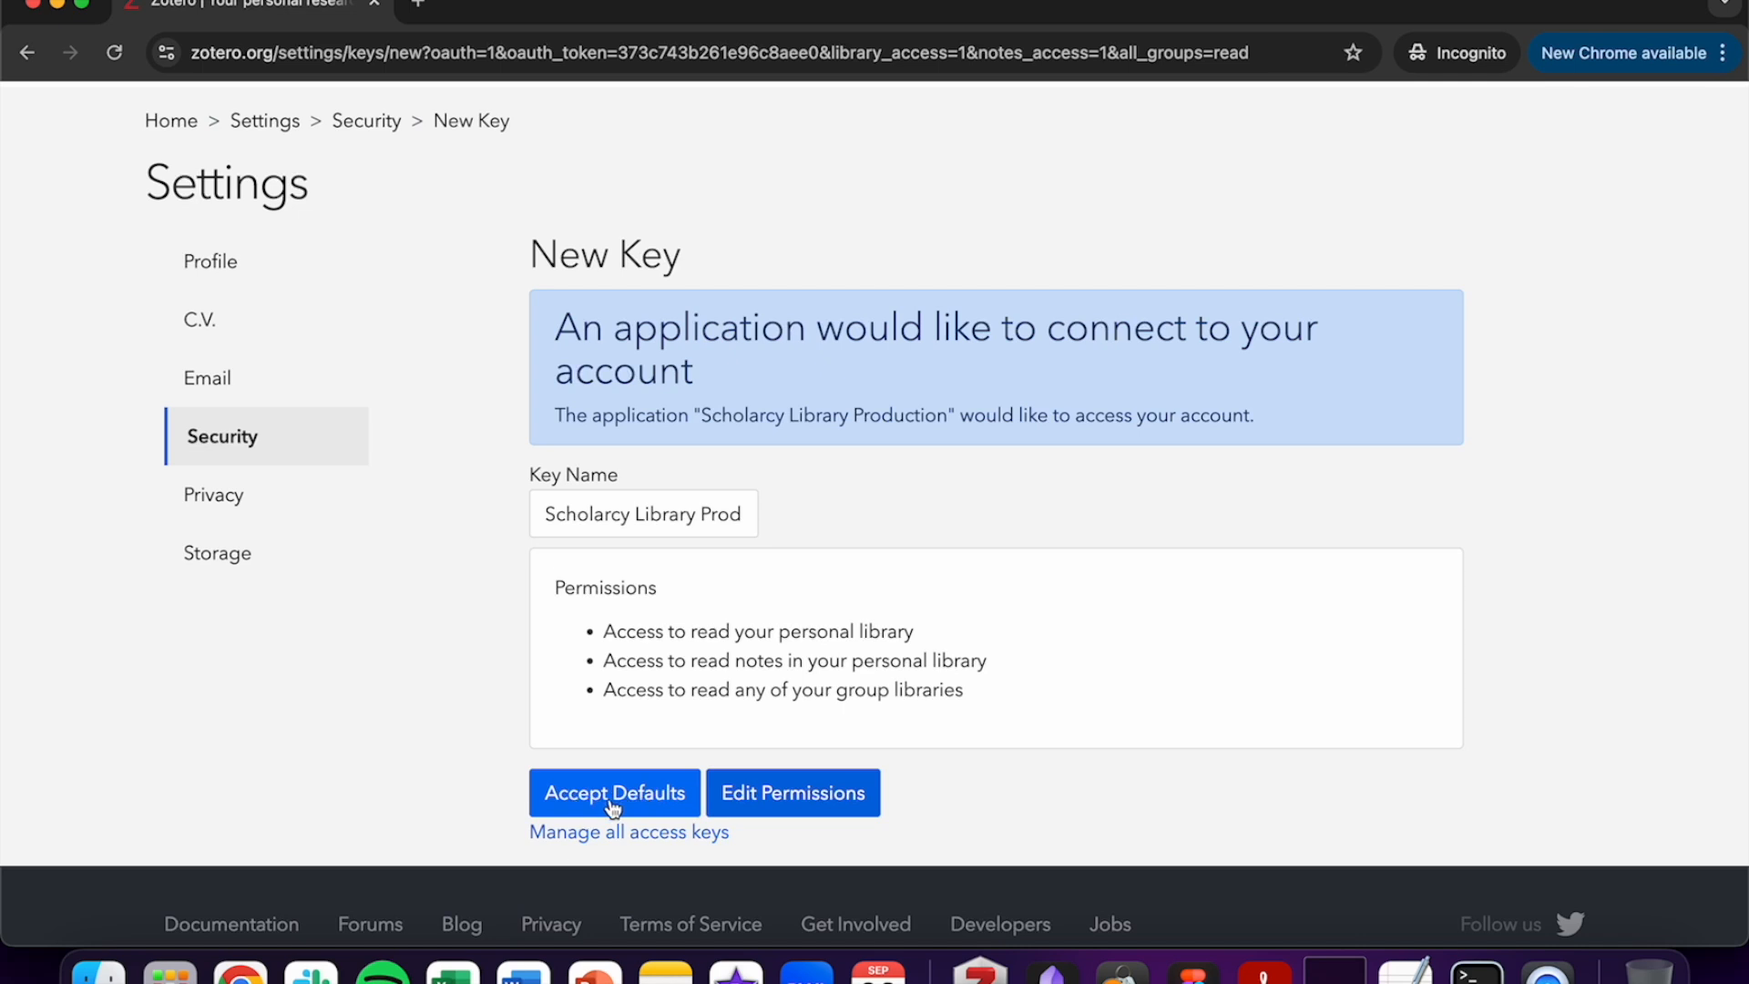
{"action": "left_click", "coordinate": [614, 792]}
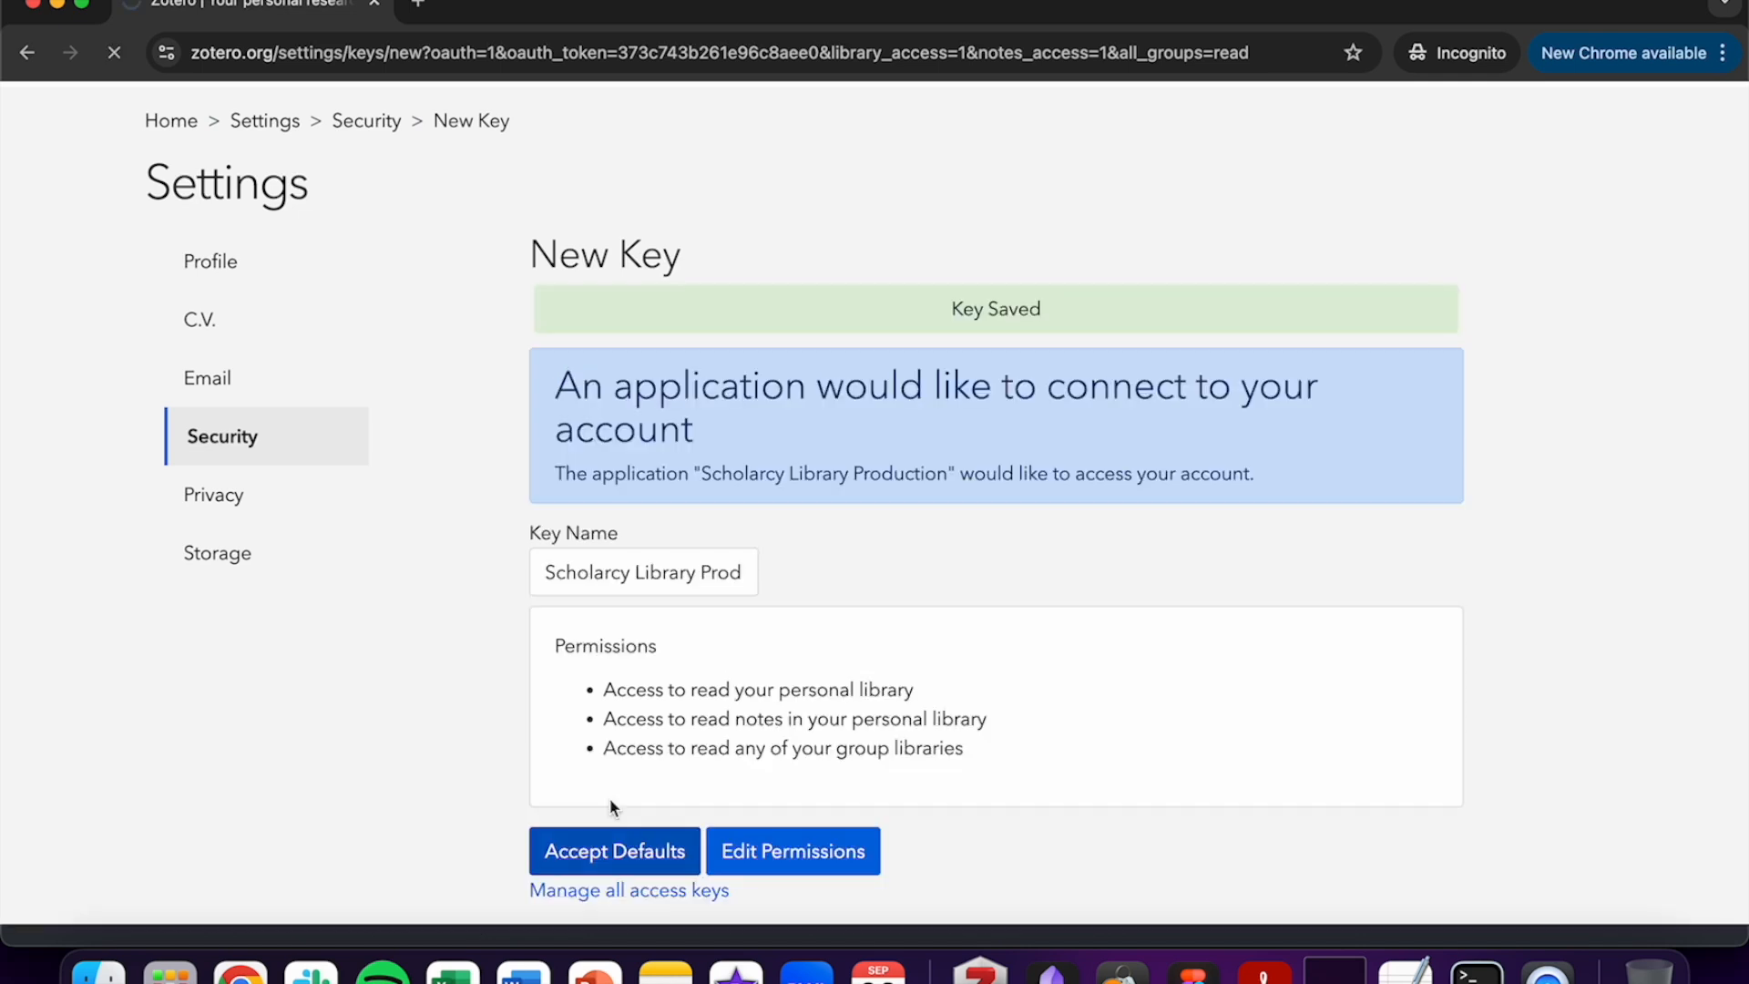
{"action": "left_click", "coordinate": [614, 851]}
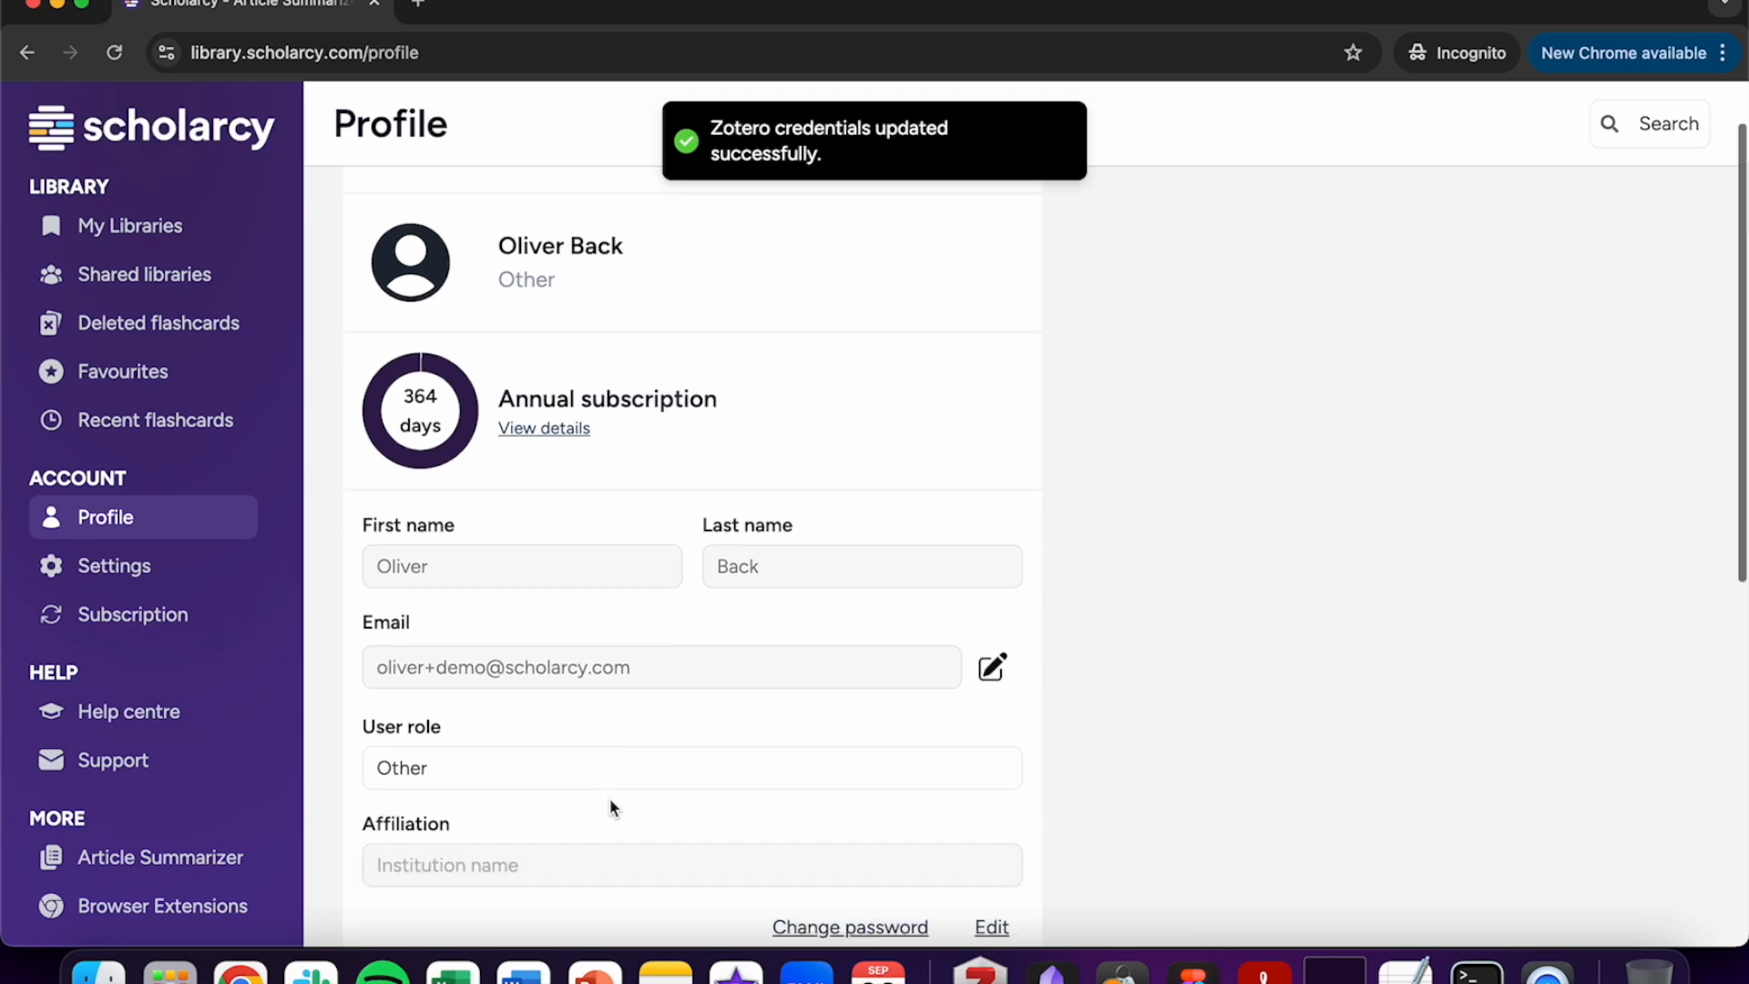
{"action": "scroll", "scroll_direction": "down", "scroll_amount": 3}
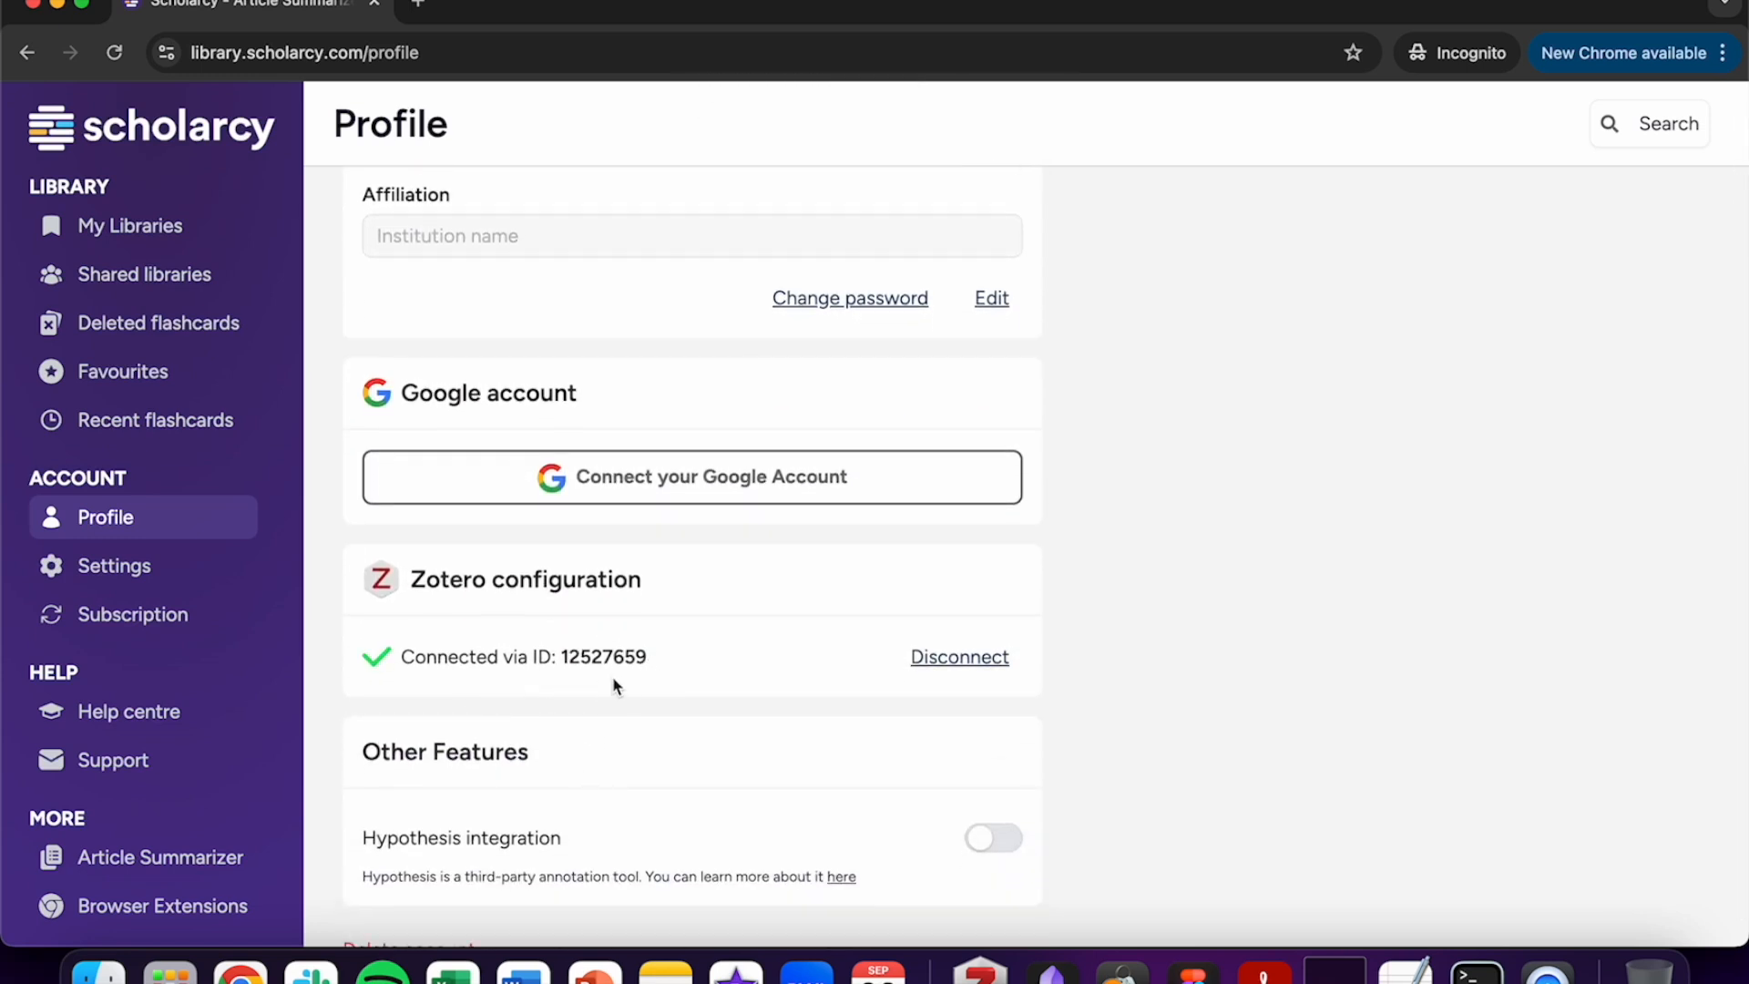
{"action": "left_click", "coordinate": [131, 226]}
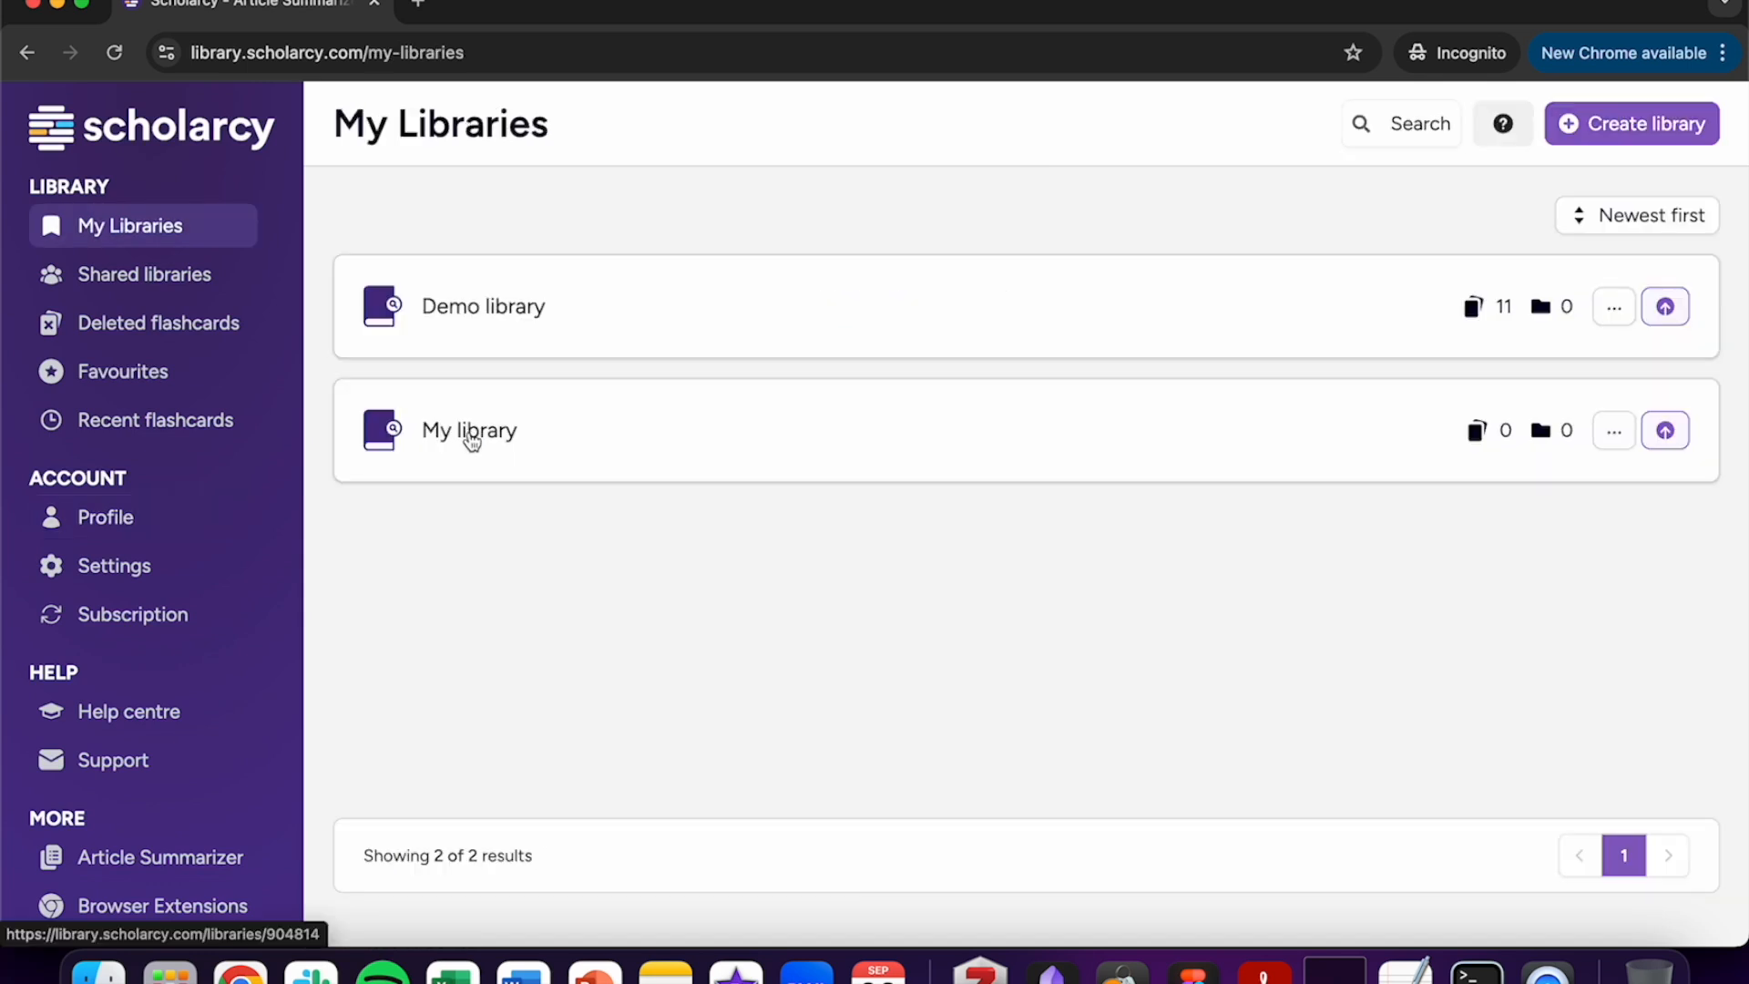
Begin an import into My library and show the cloud storage sources.
{"action": "left_click", "coordinate": [468, 430]}
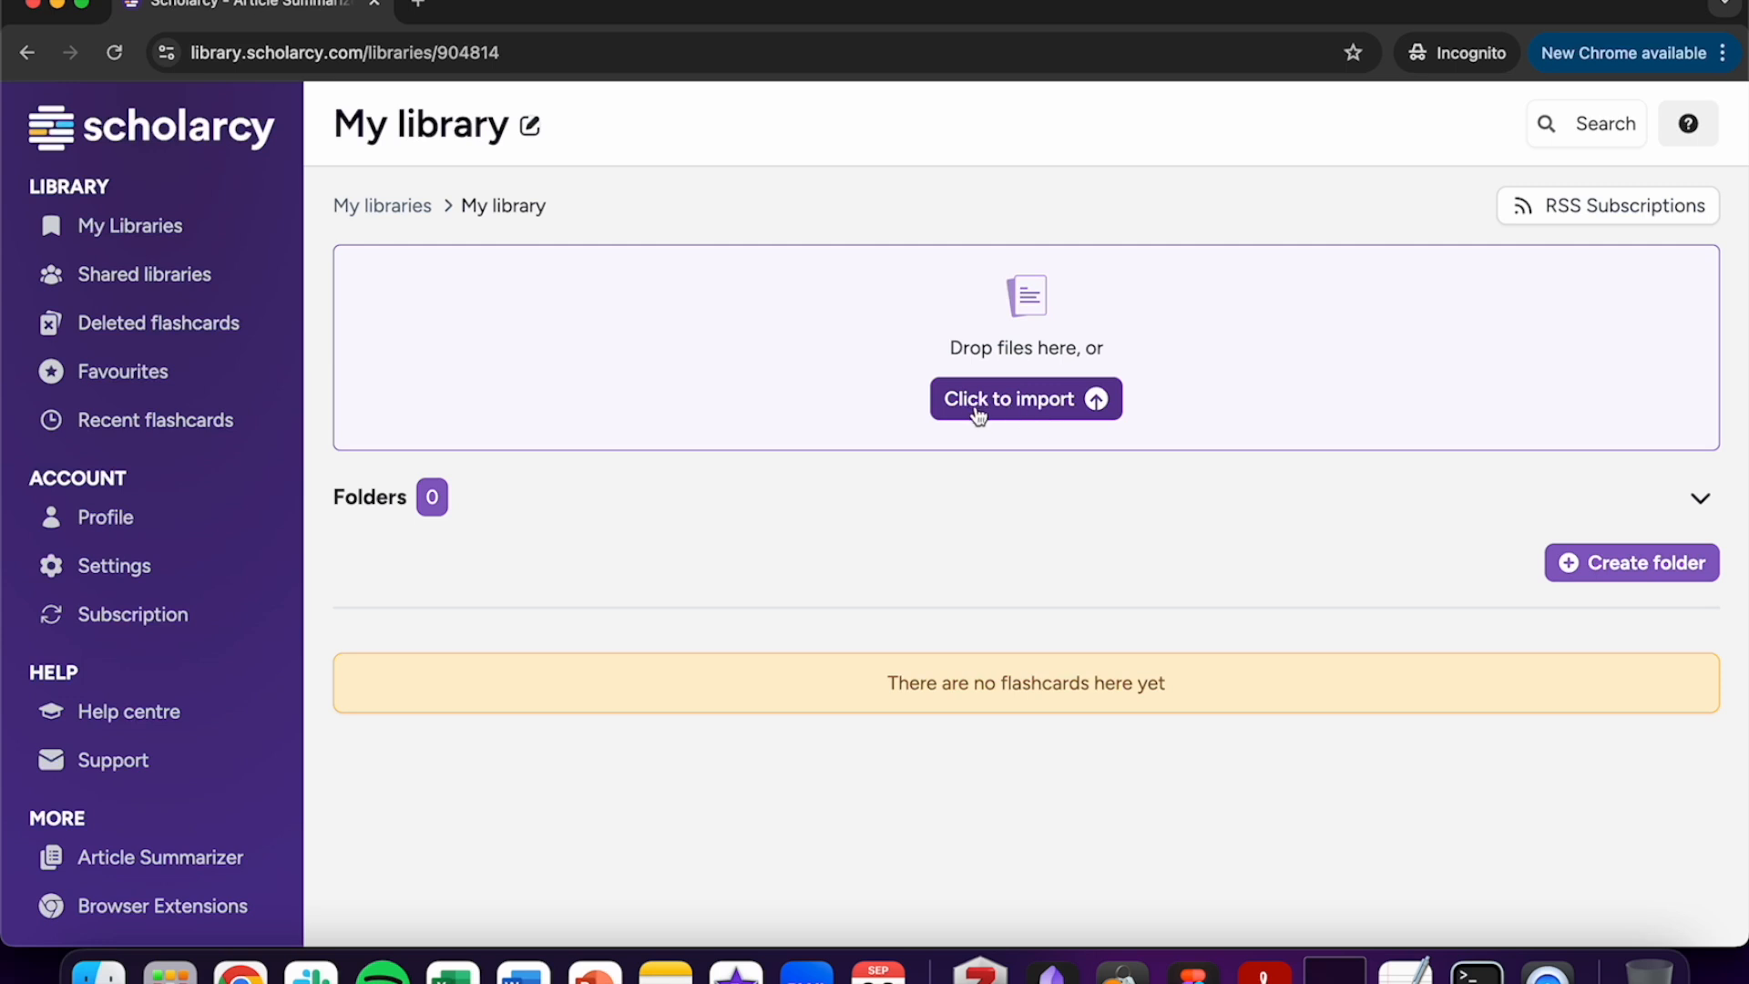
{"action": "left_click", "coordinate": [1024, 397]}
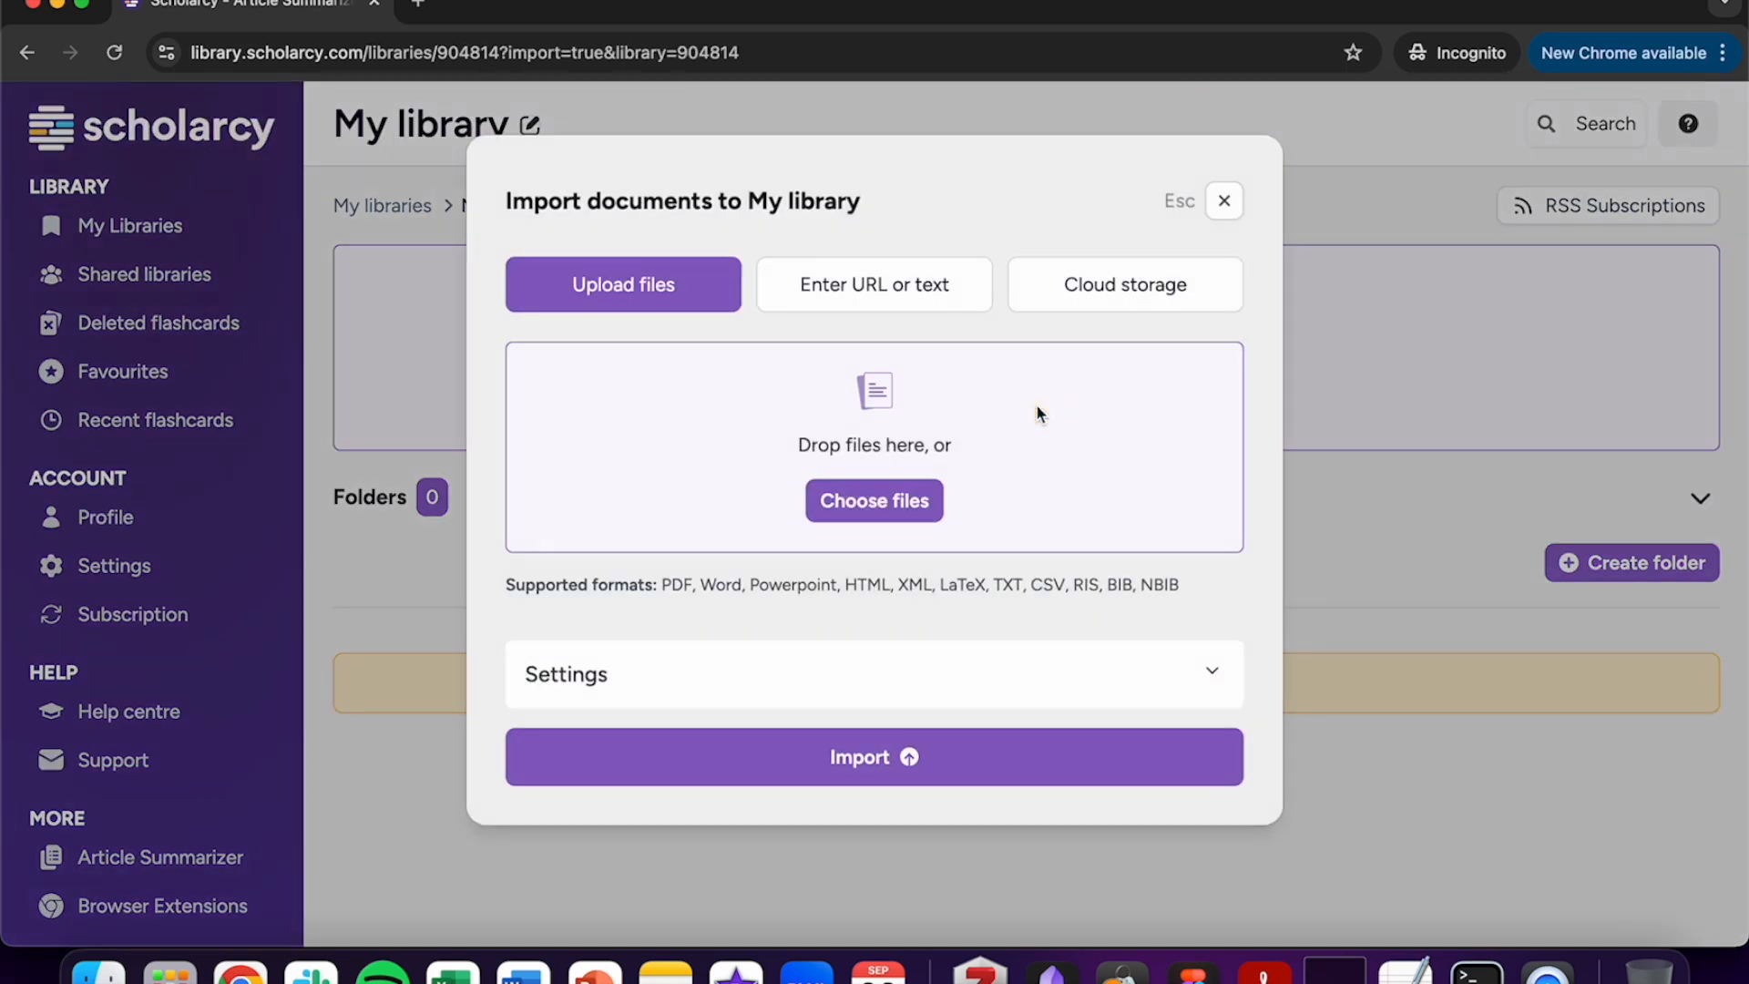
{"action": "mouse_move", "coordinate": [1095, 244]}
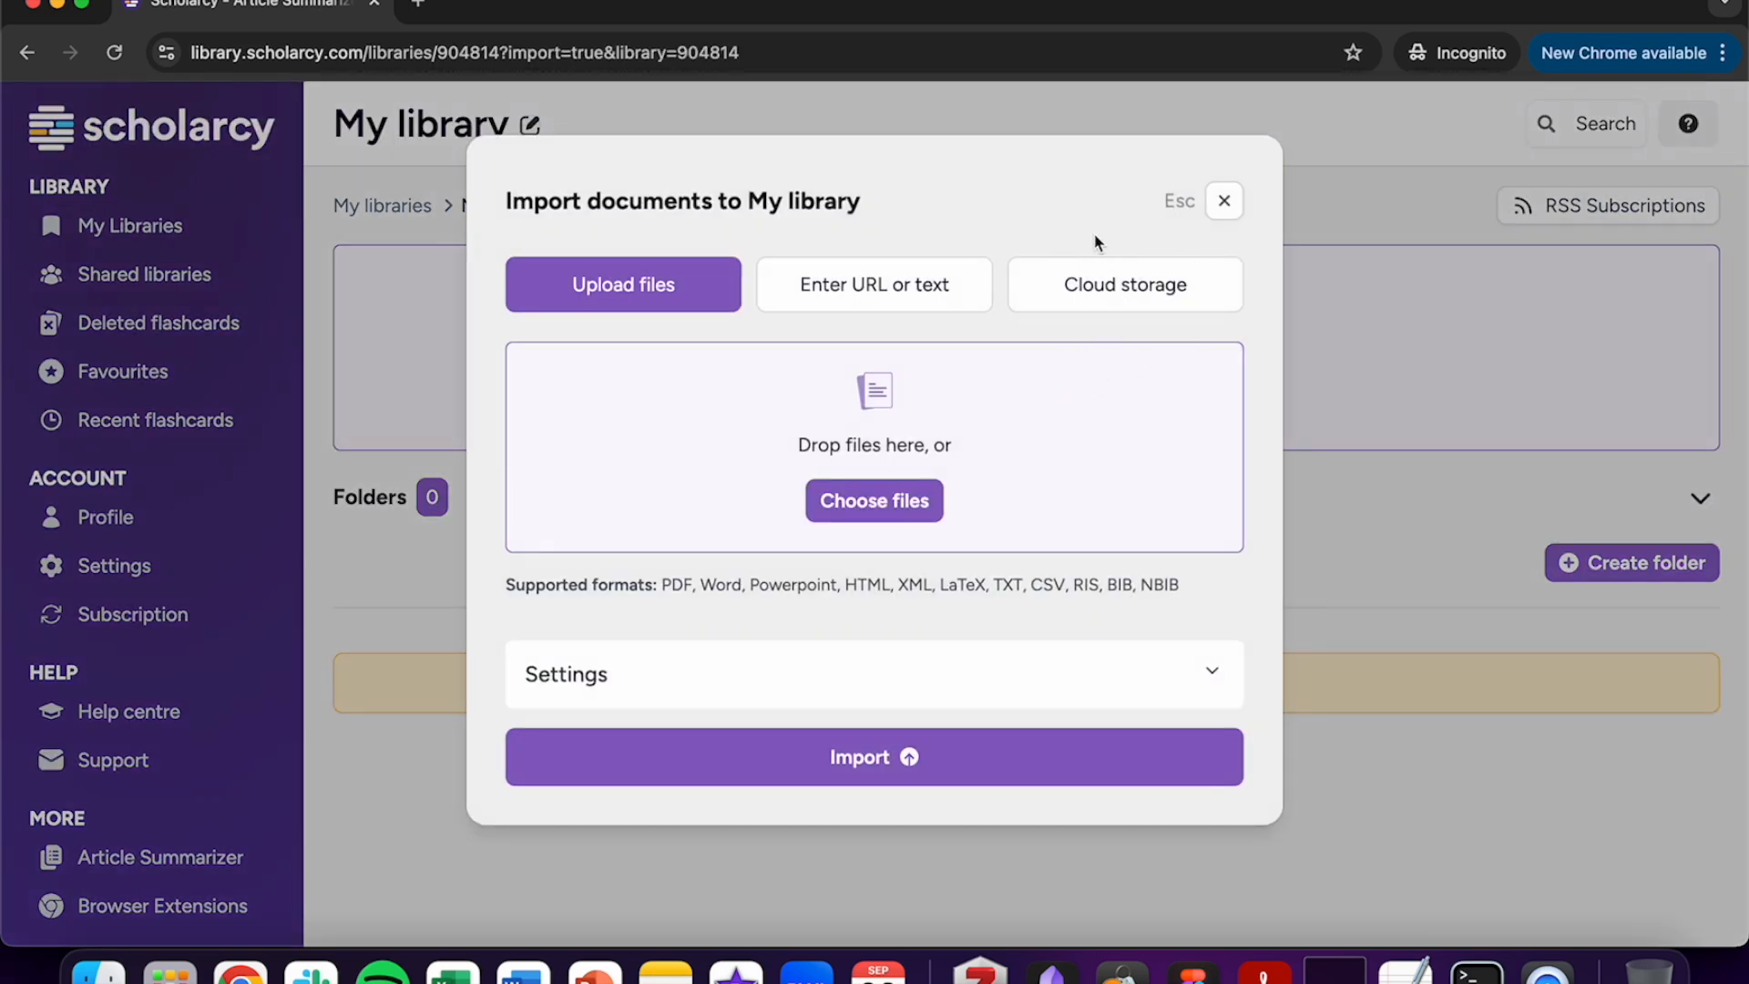
{"action": "left_click", "coordinate": [1126, 284]}
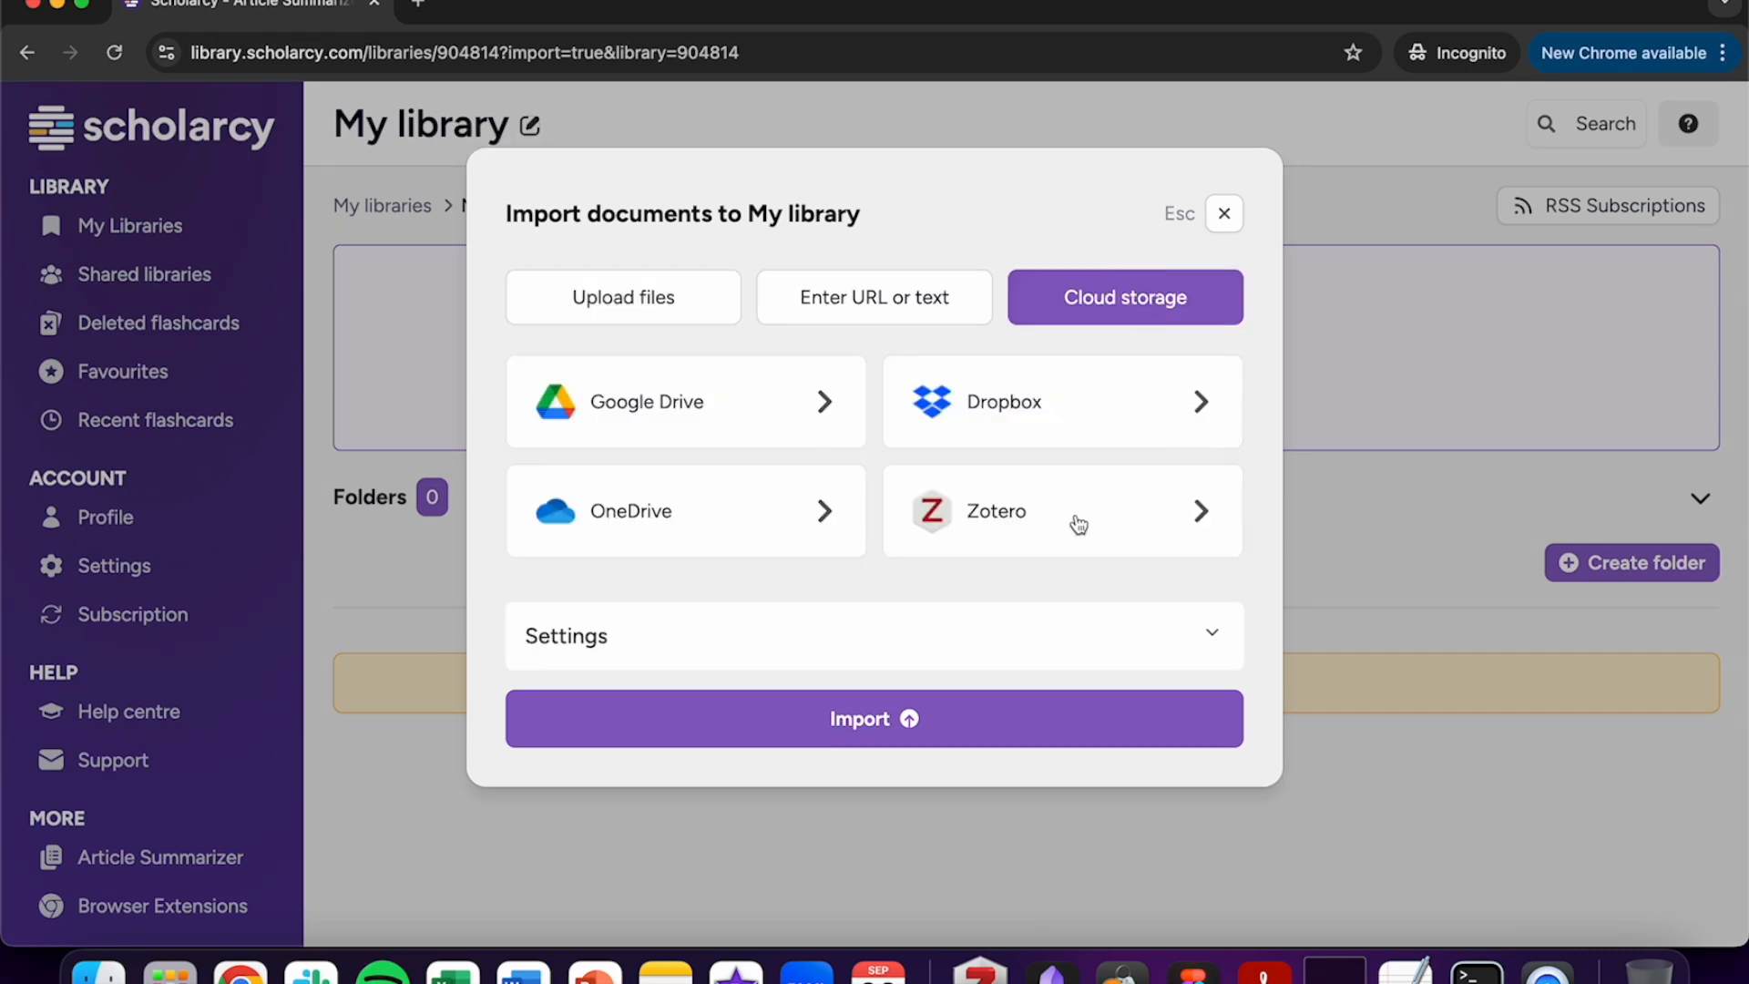
Select four Zotero papers on microplastics and cadmium and confirm them for import.
{"action": "left_click", "coordinate": [1062, 510]}
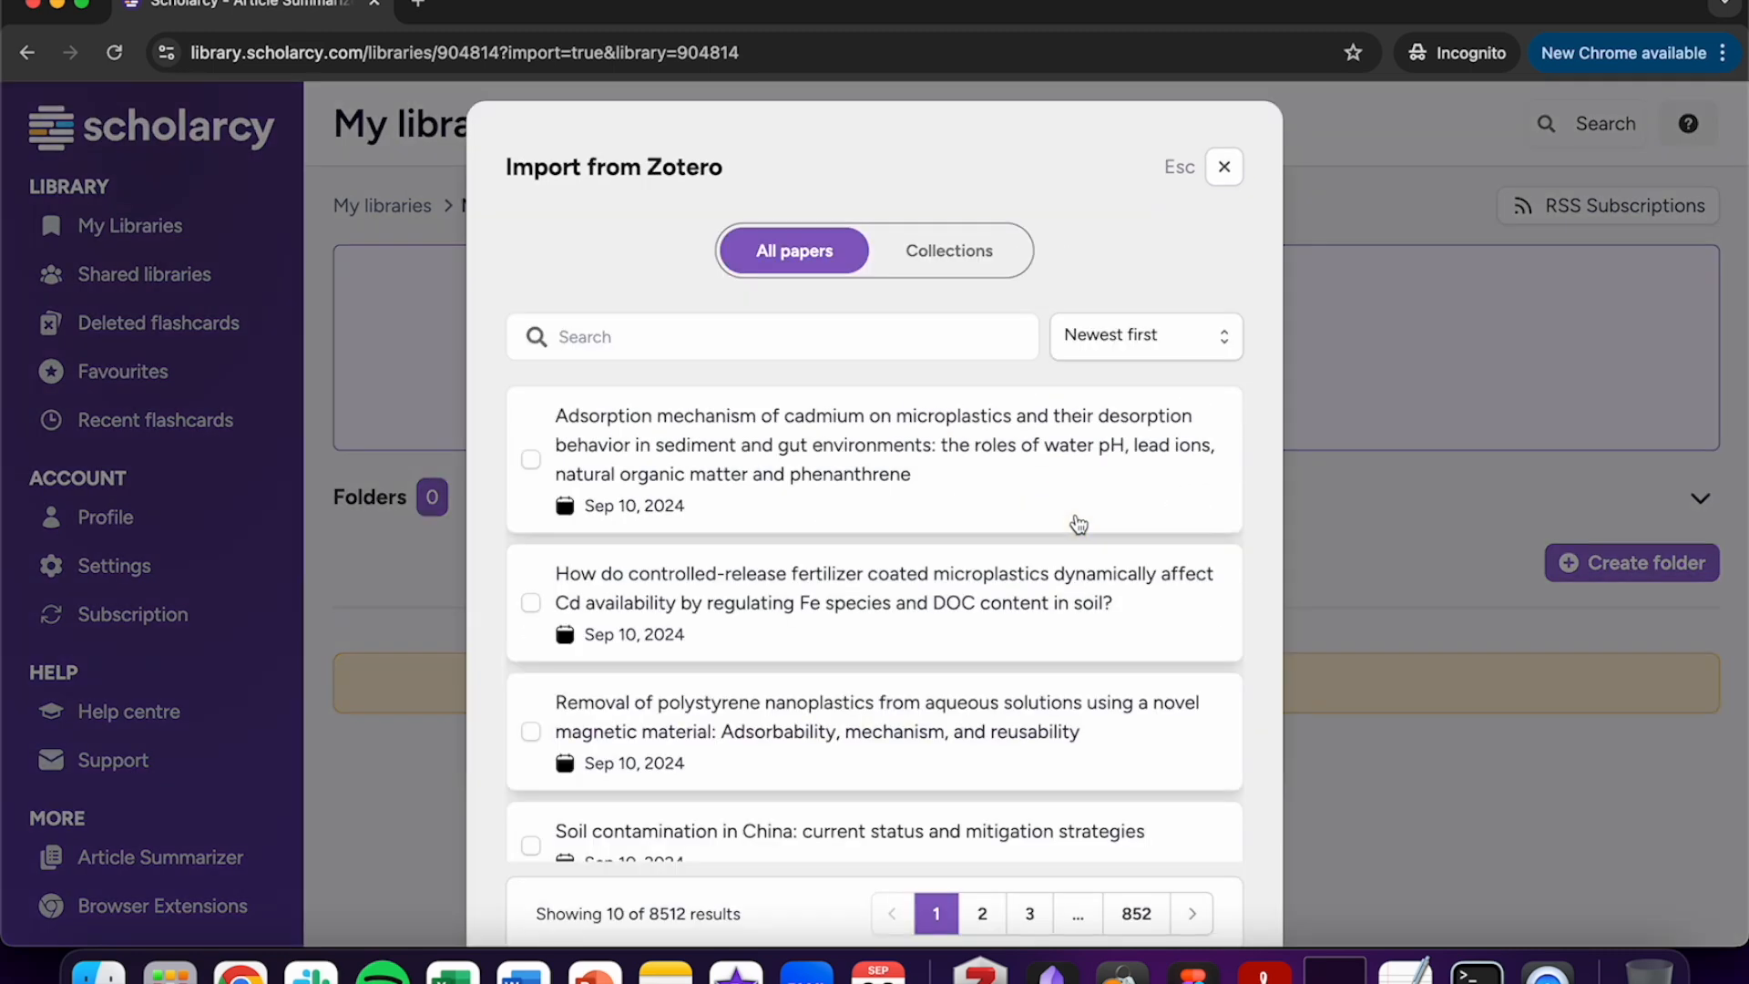
{"action": "scroll", "scroll_direction": "down", "scroll_amount": 3}
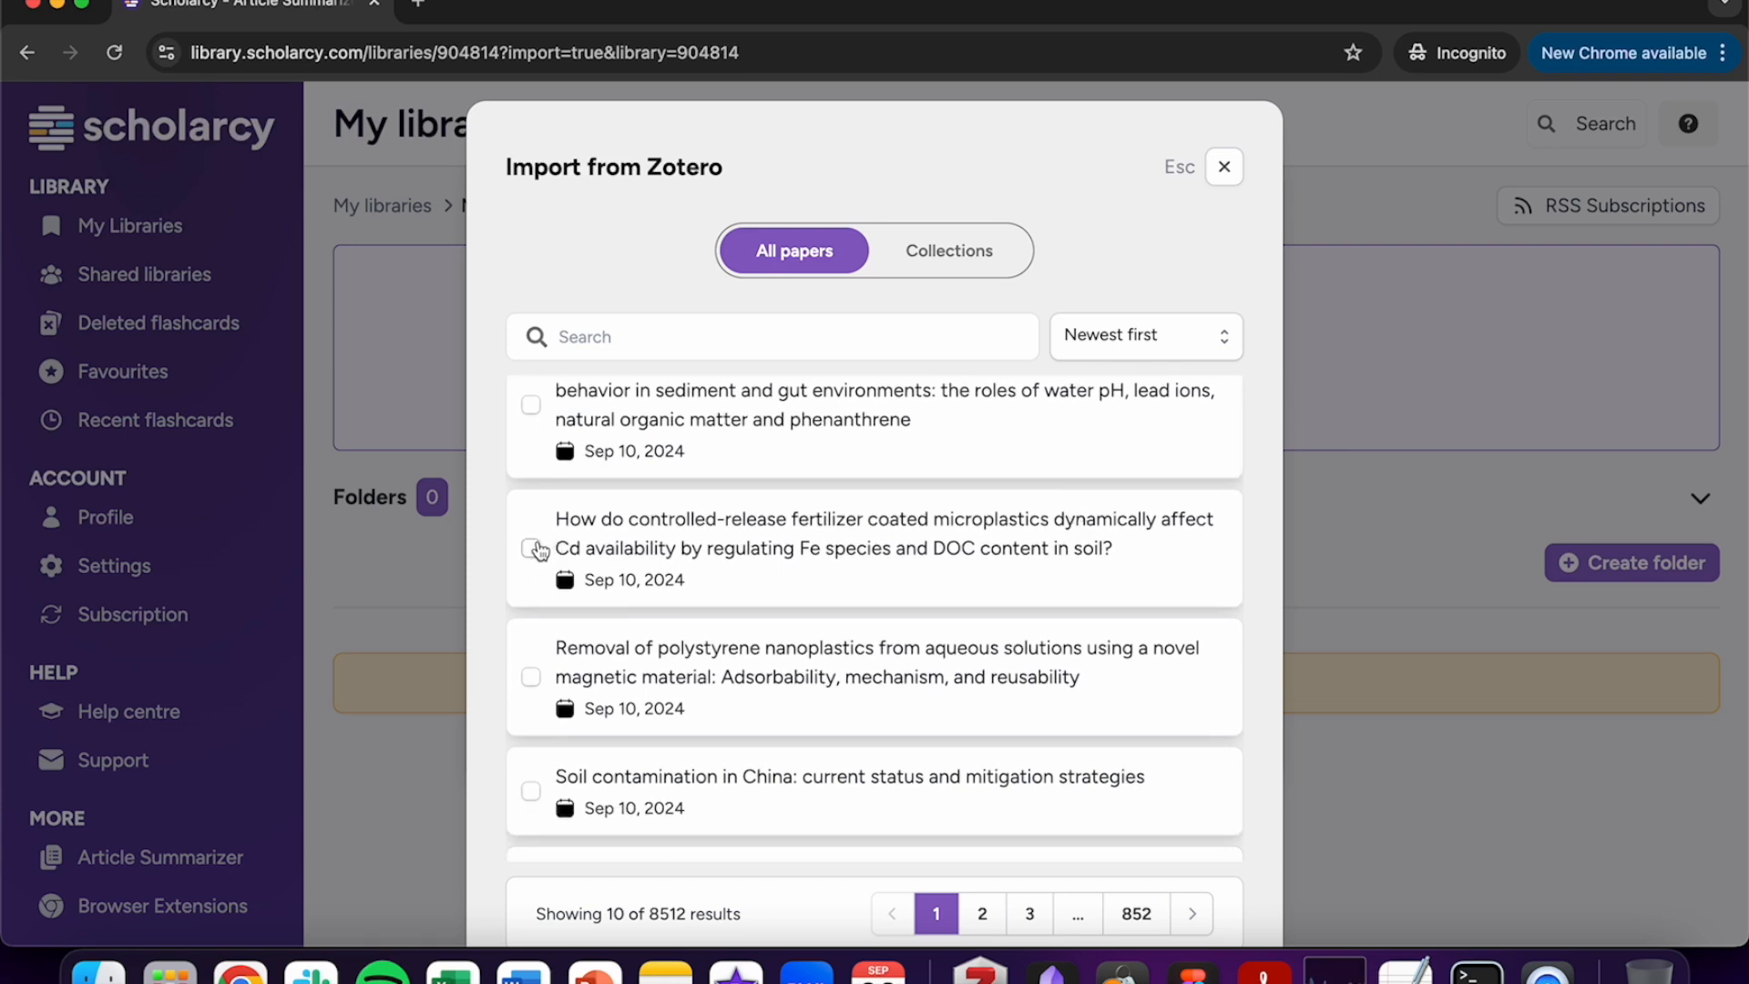
{"action": "left_click", "coordinate": [531, 547]}
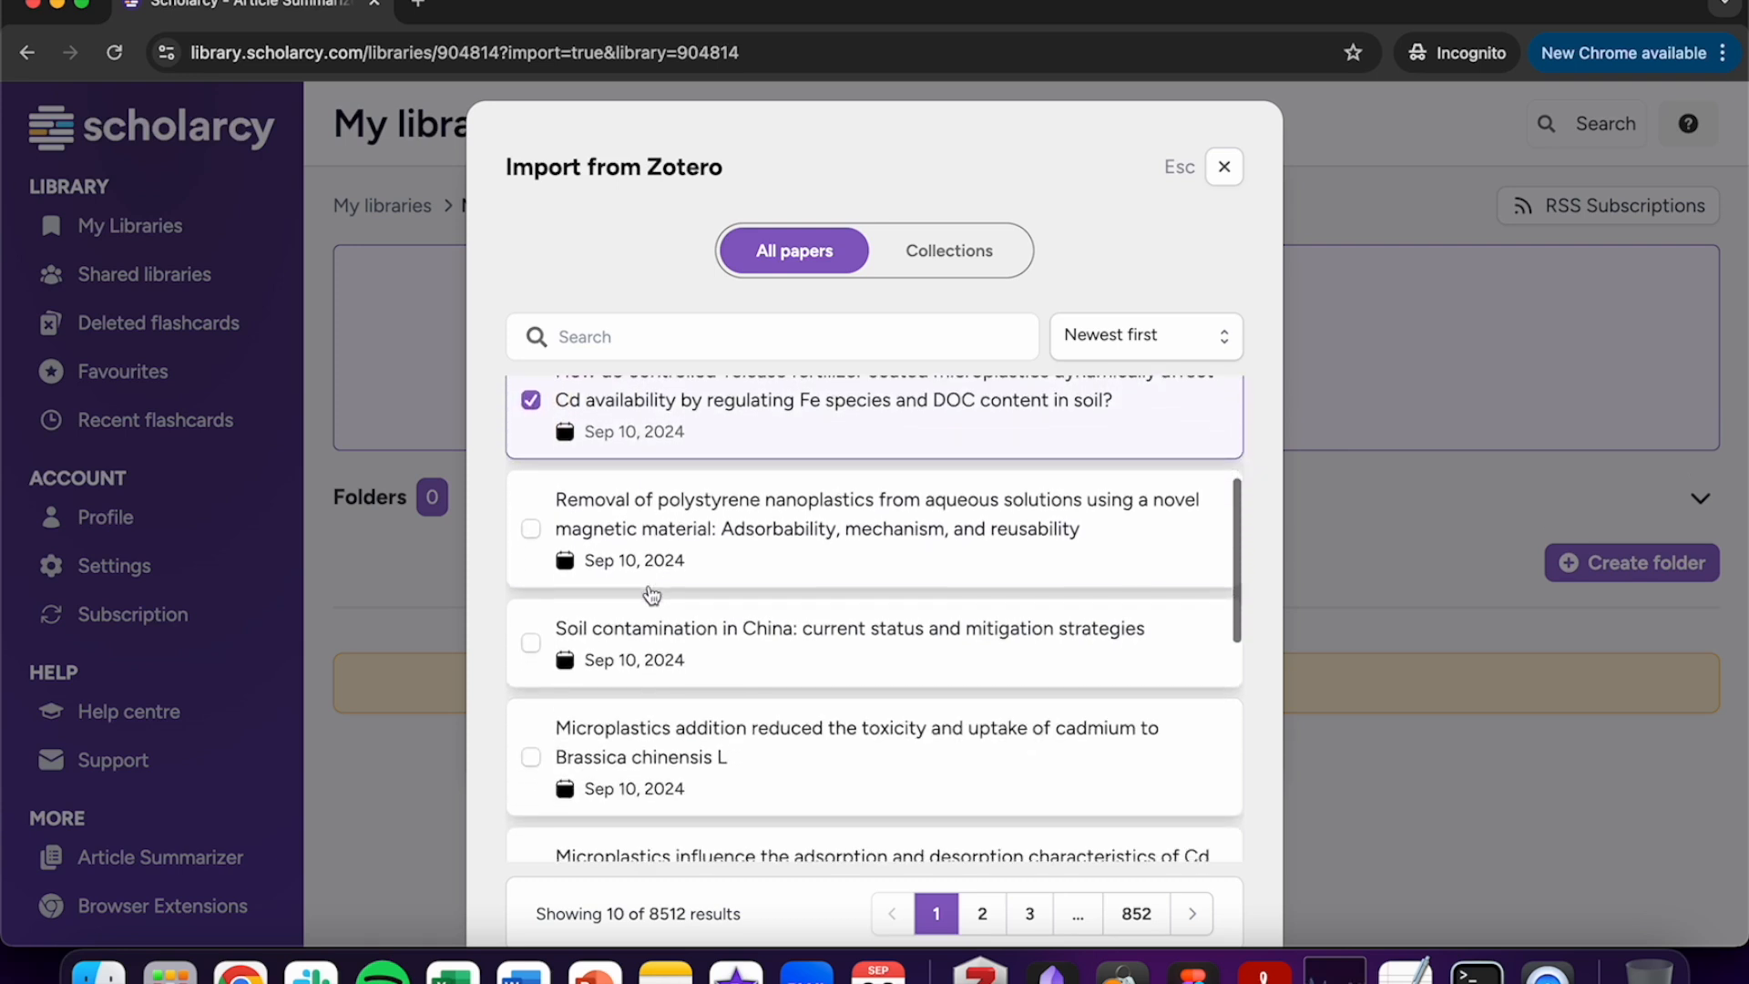
{"action": "scroll", "scroll_direction": "down", "scroll_amount": 3}
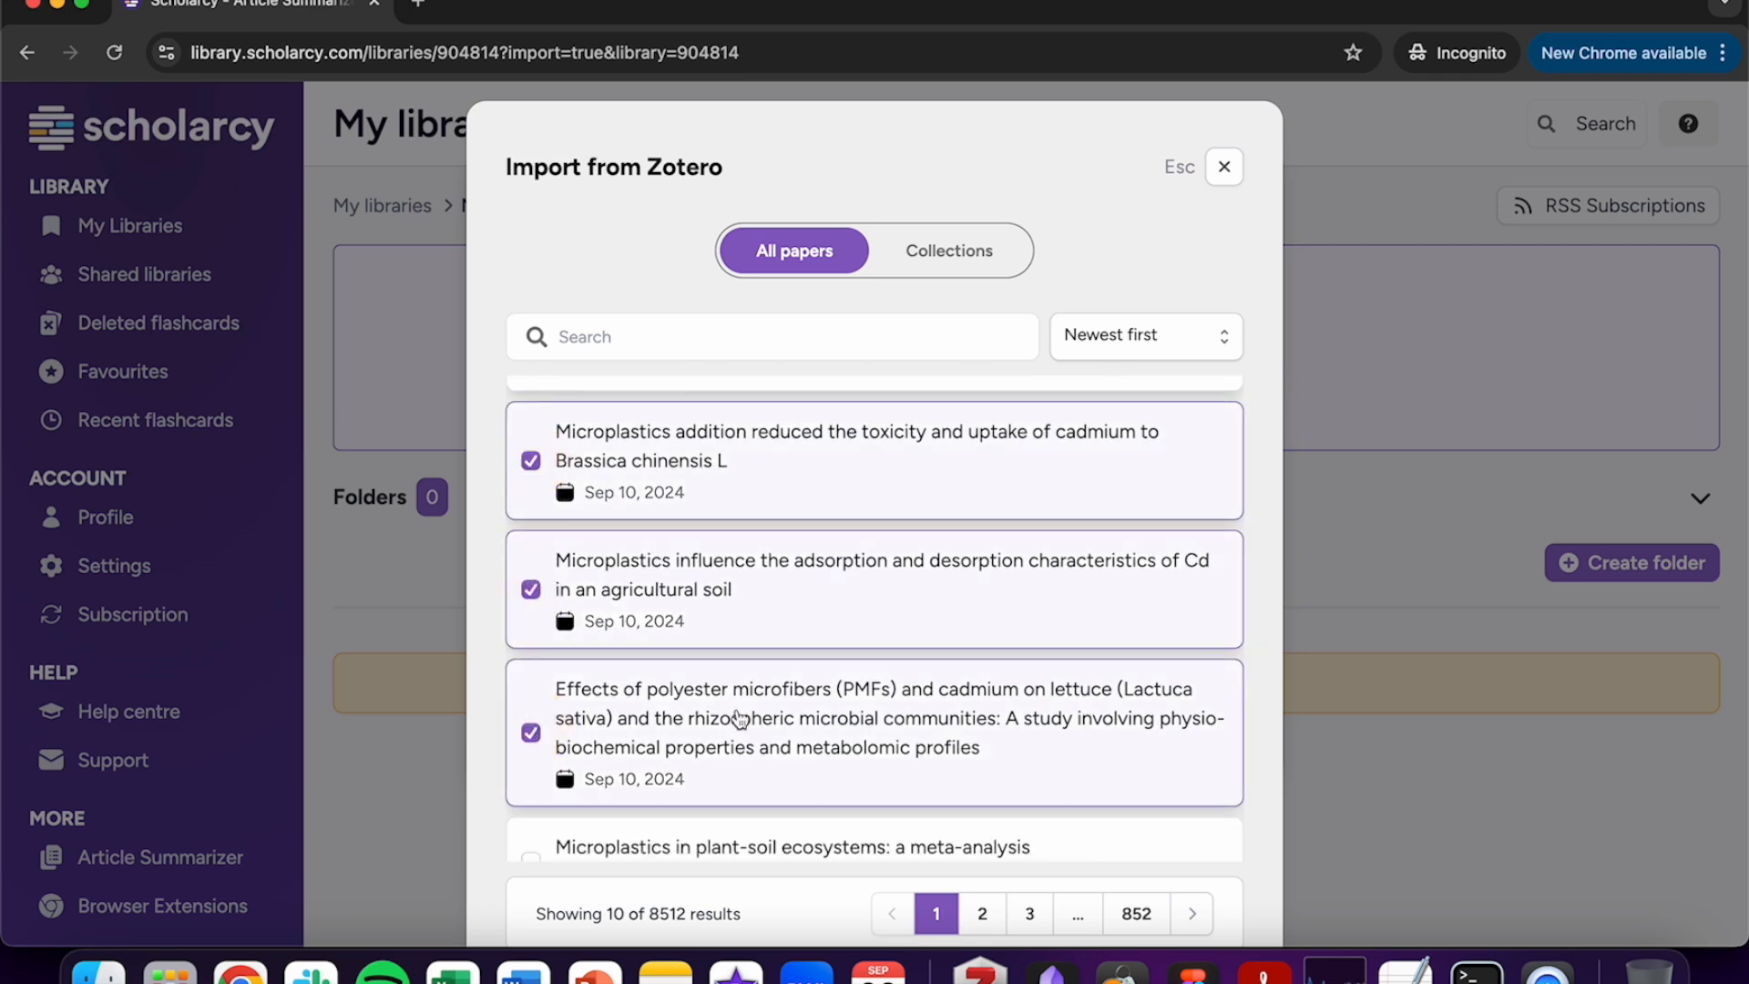
{"action": "scroll", "scroll_direction": "down", "scroll_amount": 3}
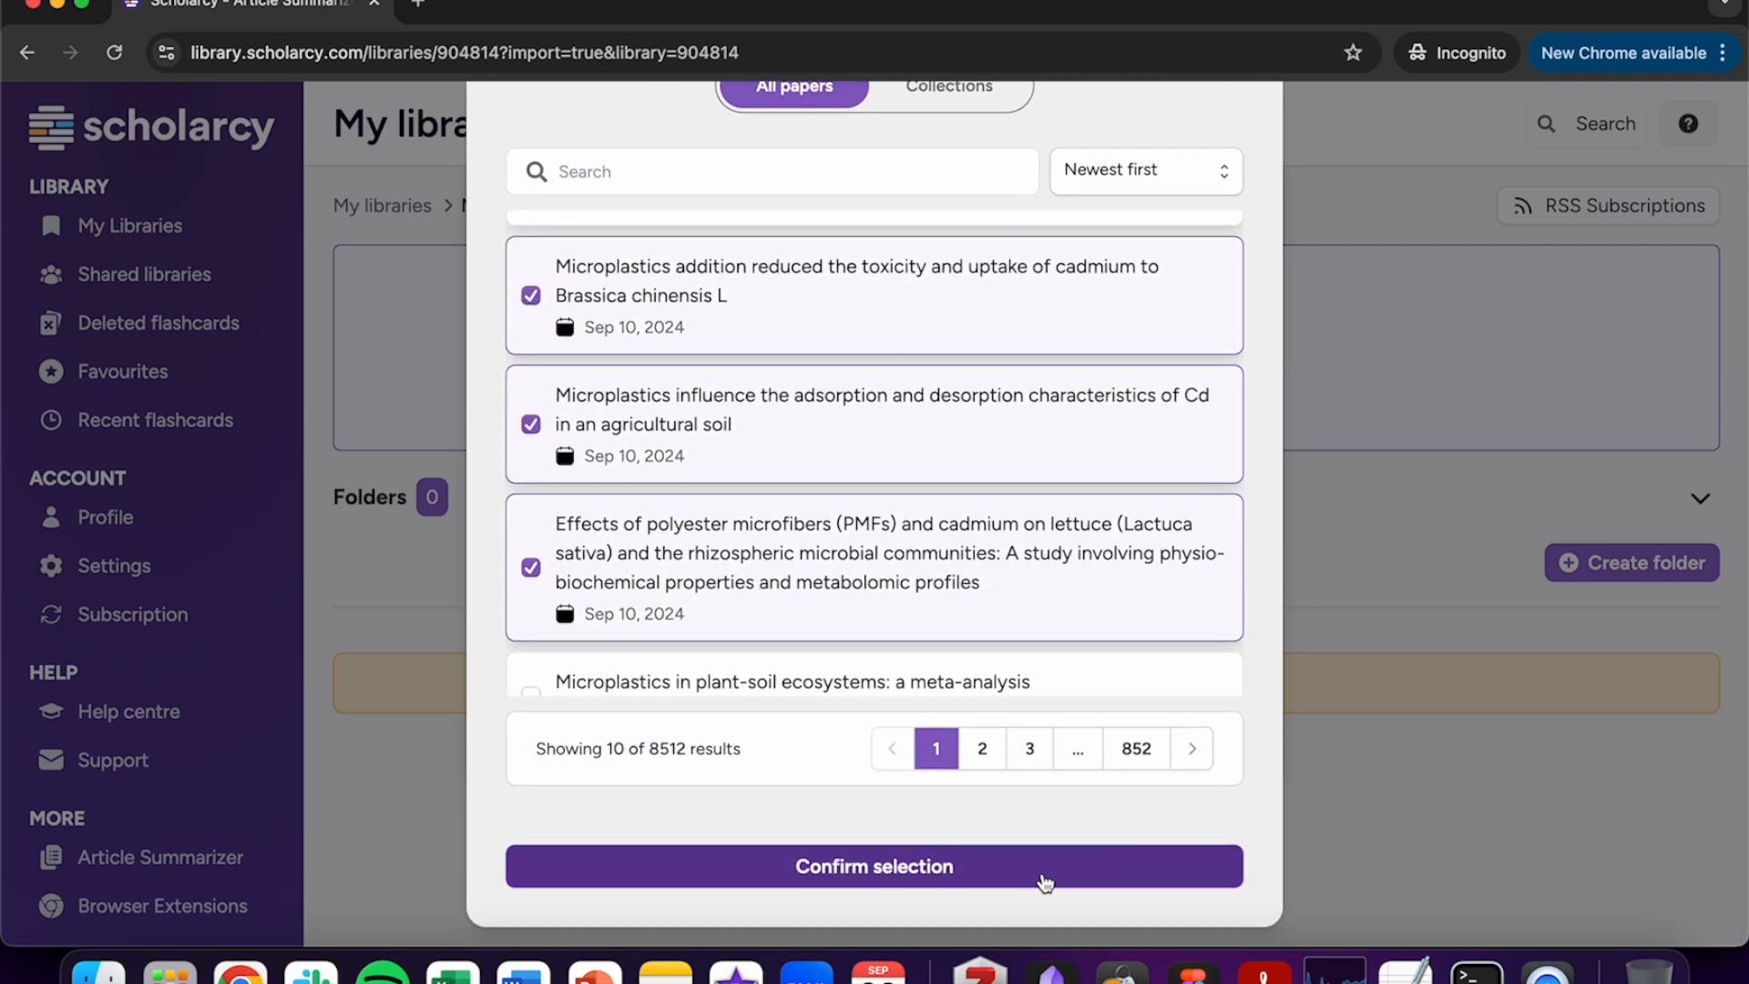
{"action": "left_click", "coordinate": [875, 867]}
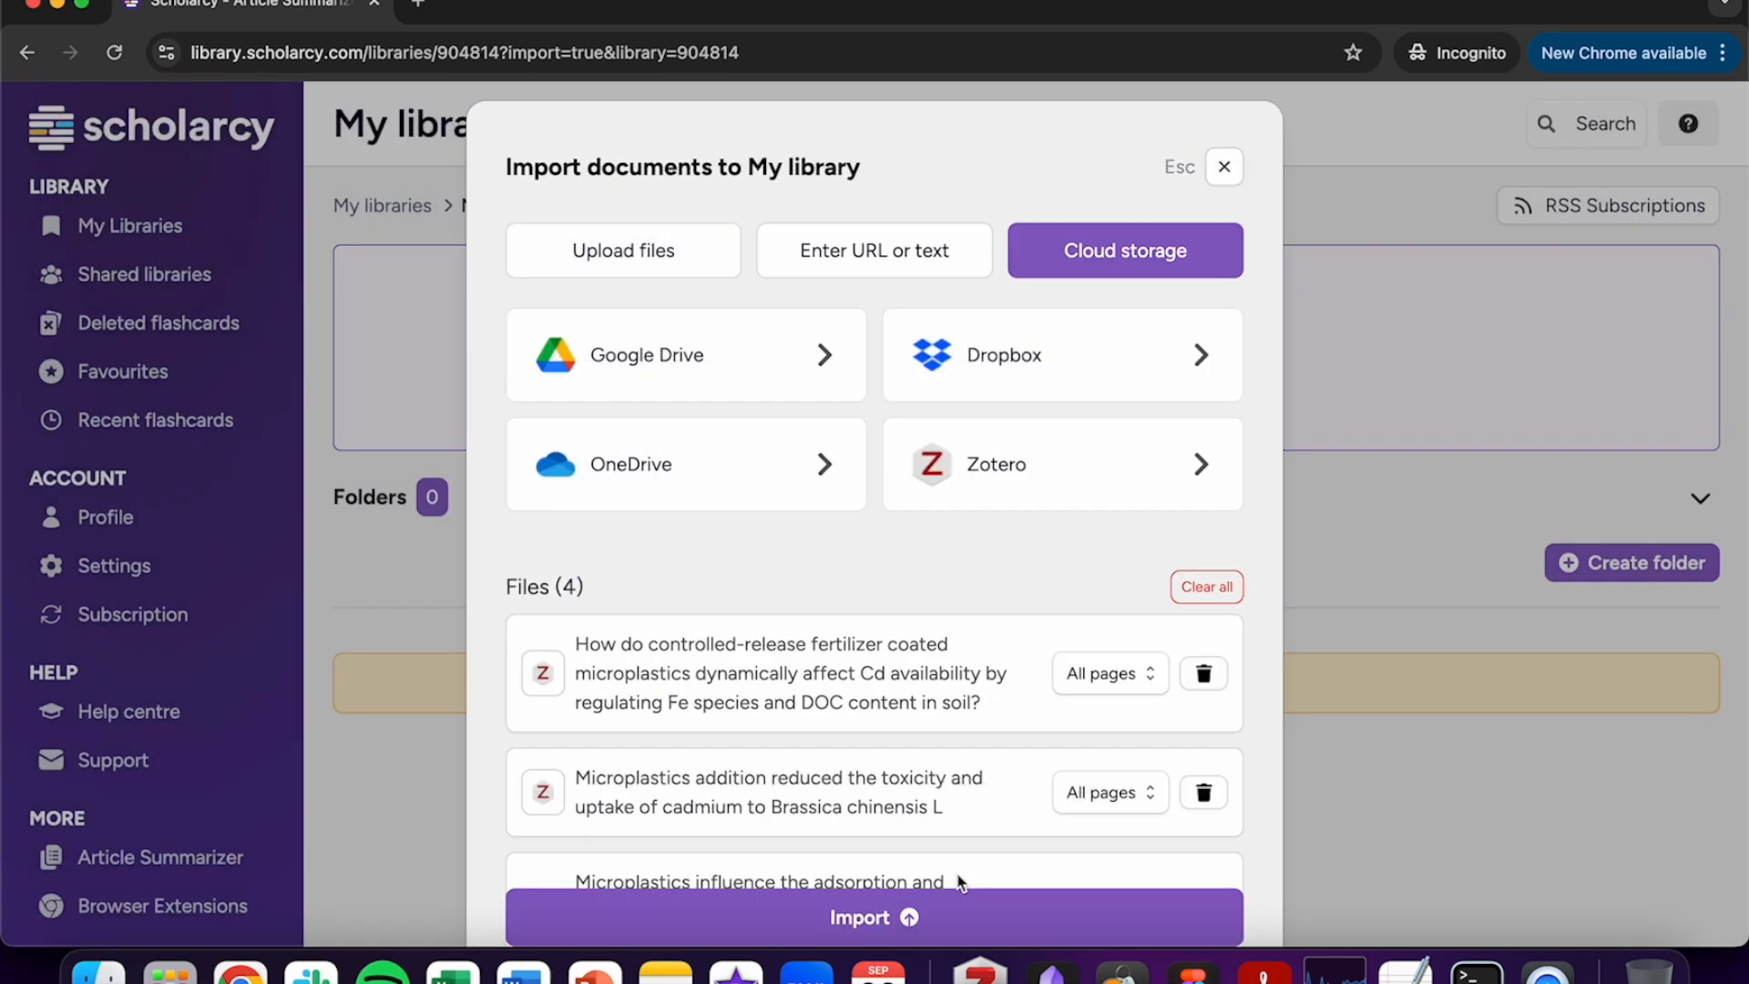
{"action": "scroll", "scroll_direction": "down", "scroll_amount": 3}
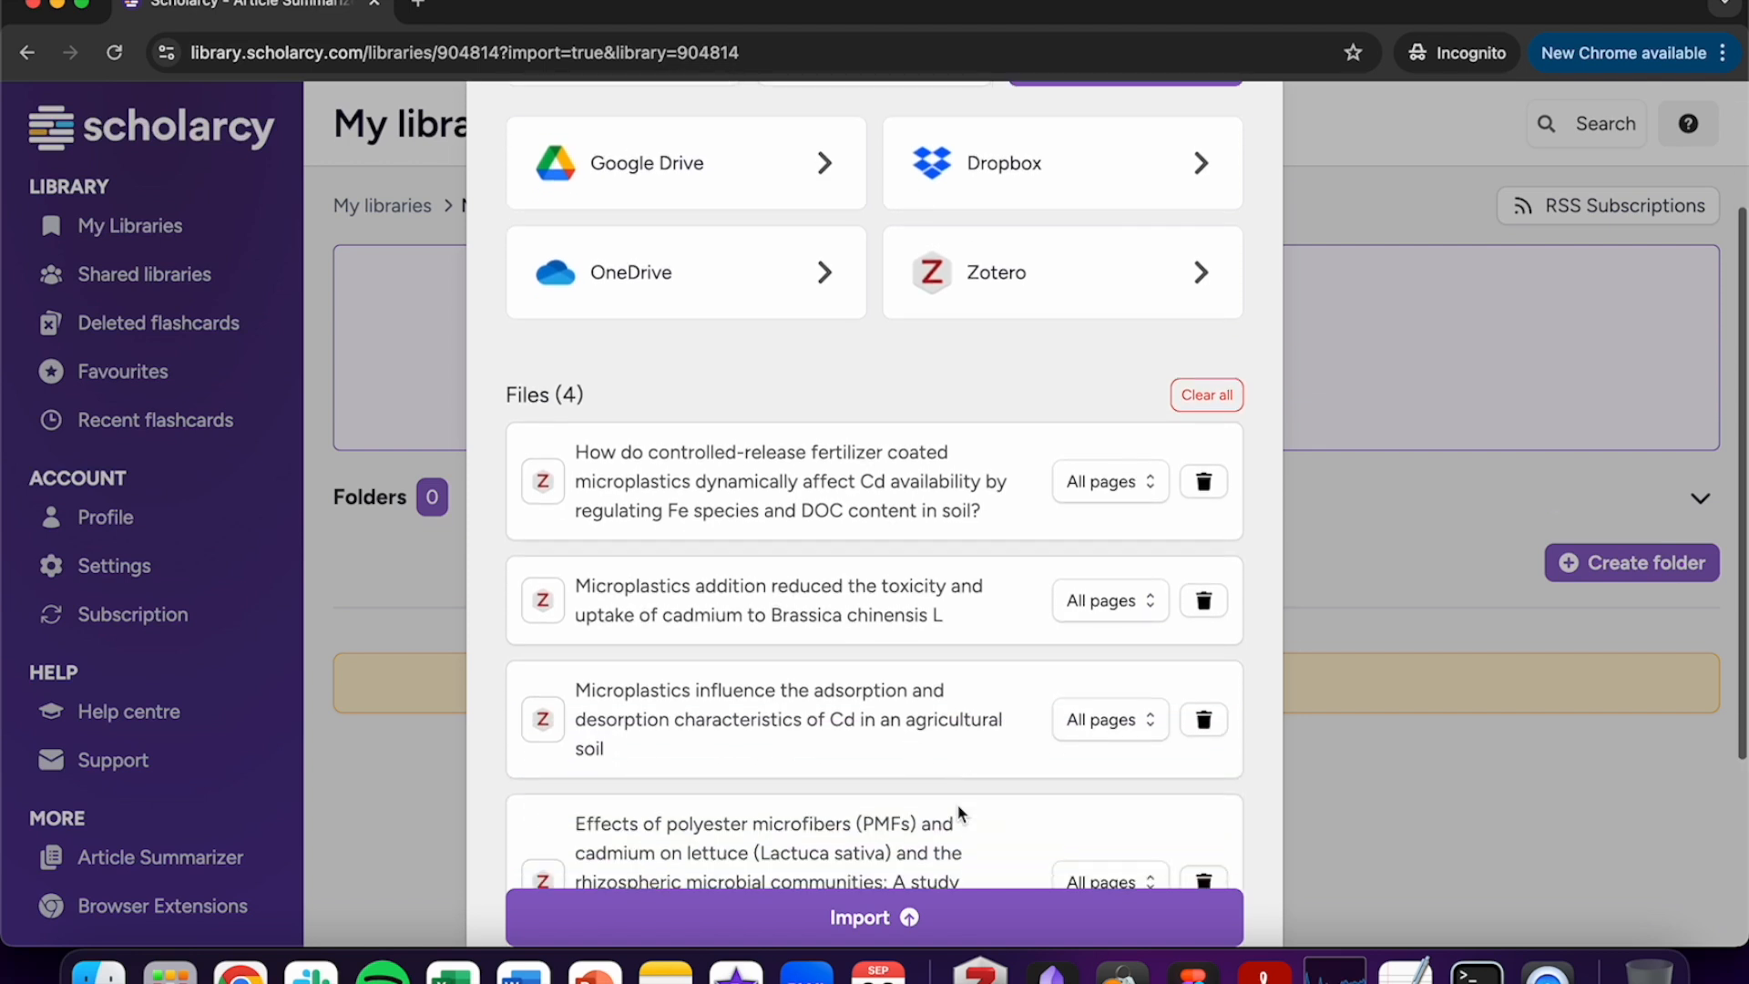